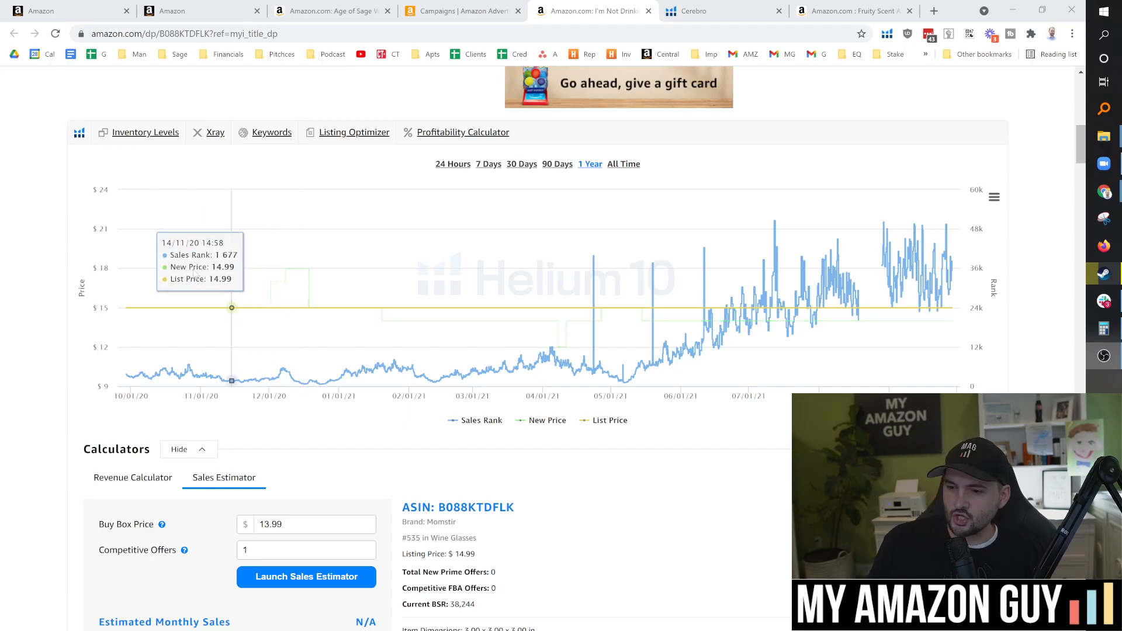
{"action": "mouse_move", "coordinate": [276, 295]}
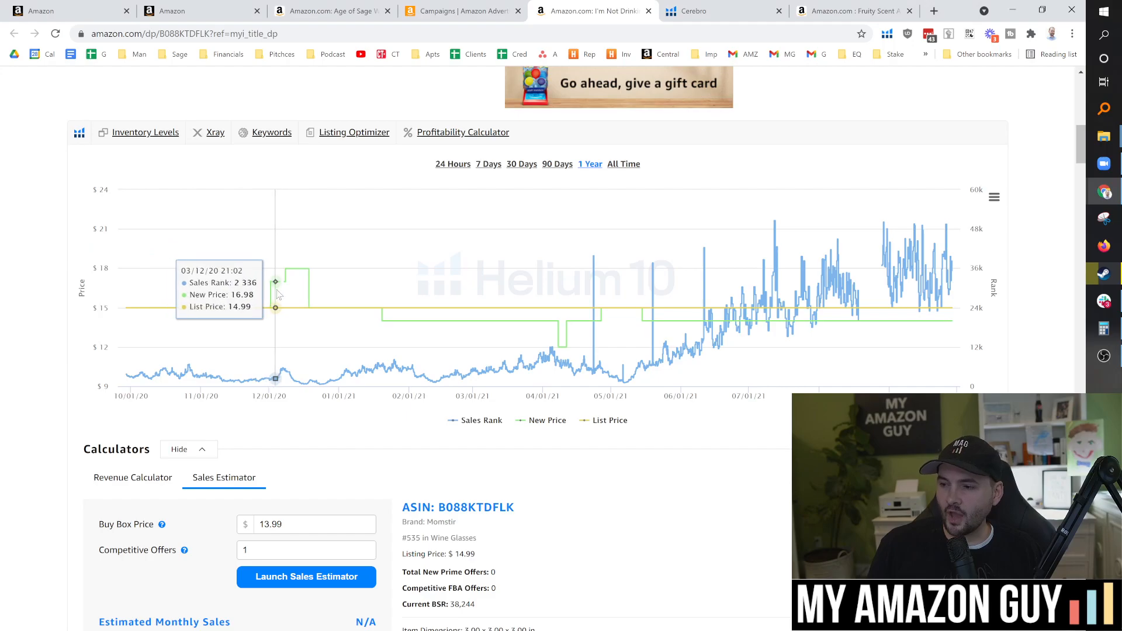
{"action": "mouse_move", "coordinate": [566, 304]}
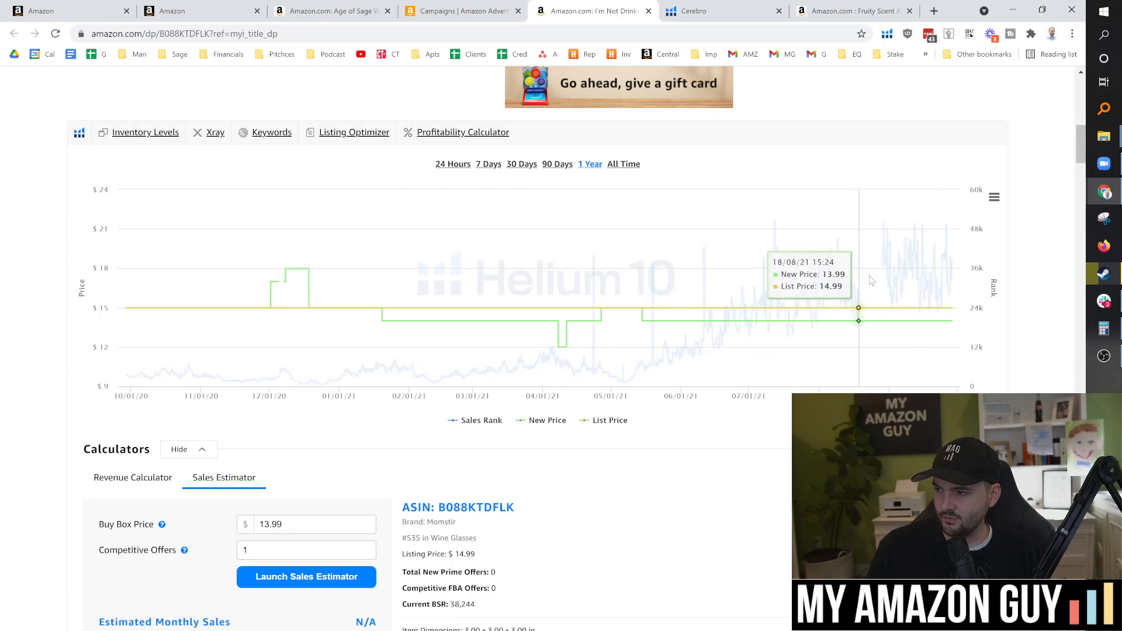
{"action": "mouse_move", "coordinate": [879, 265]}
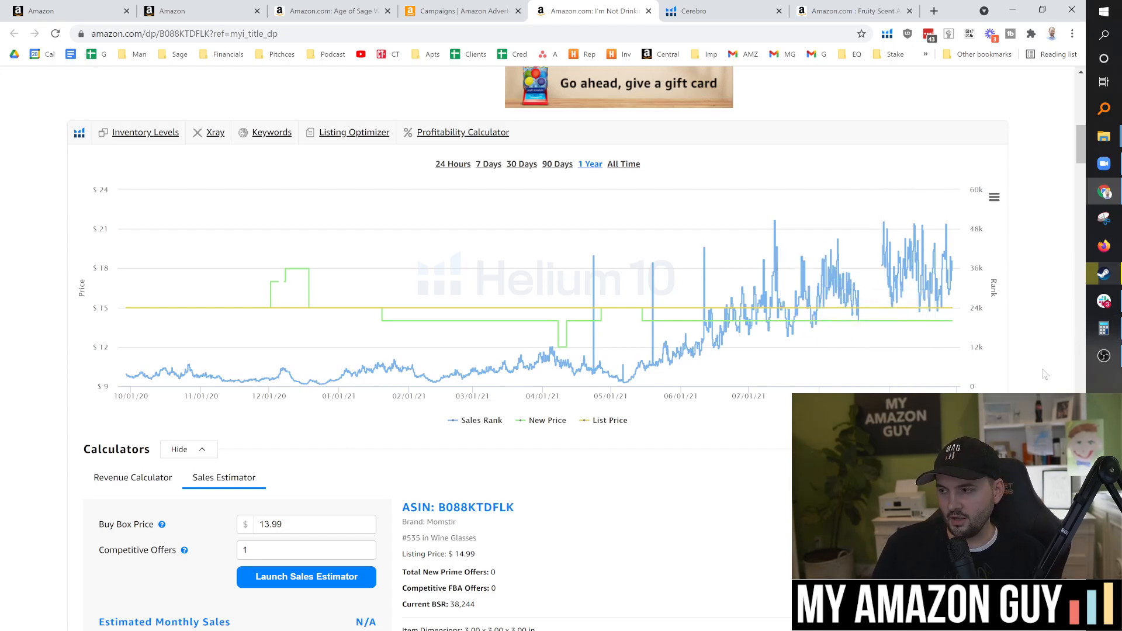
{"action": "mouse_move", "coordinate": [164, 371]}
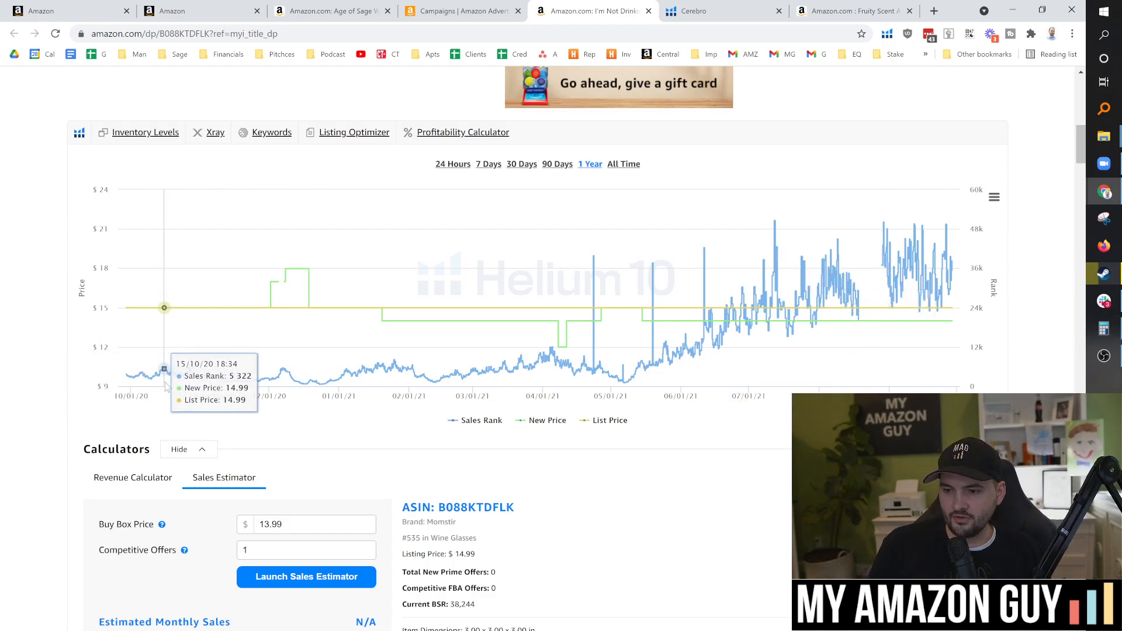
{"action": "mouse_move", "coordinate": [306, 379]}
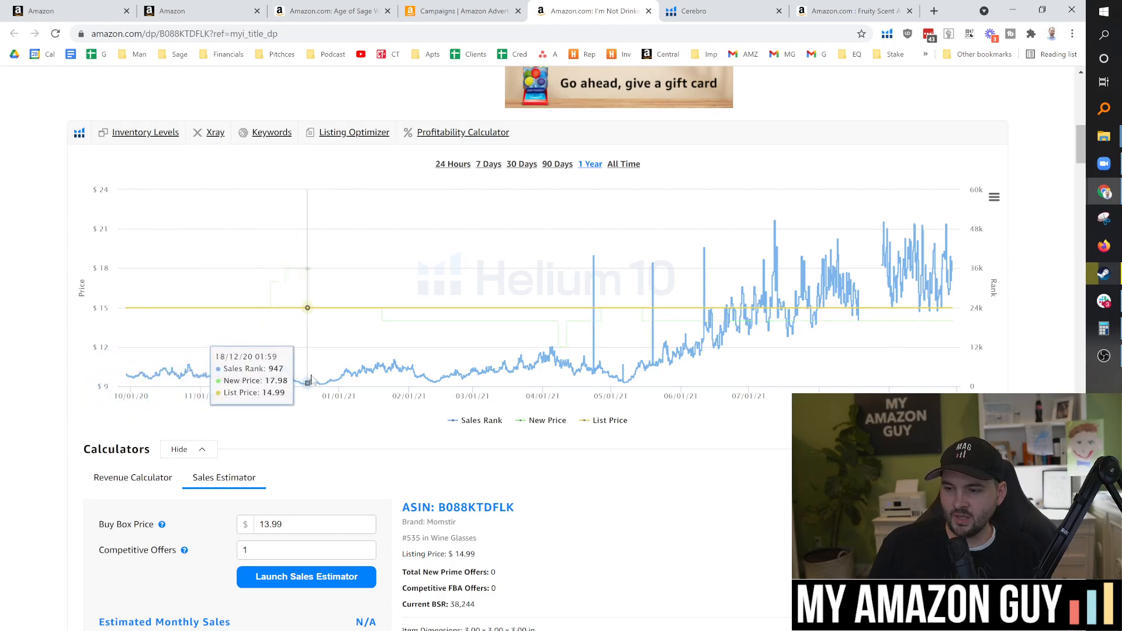
{"action": "mouse_move", "coordinate": [423, 377]}
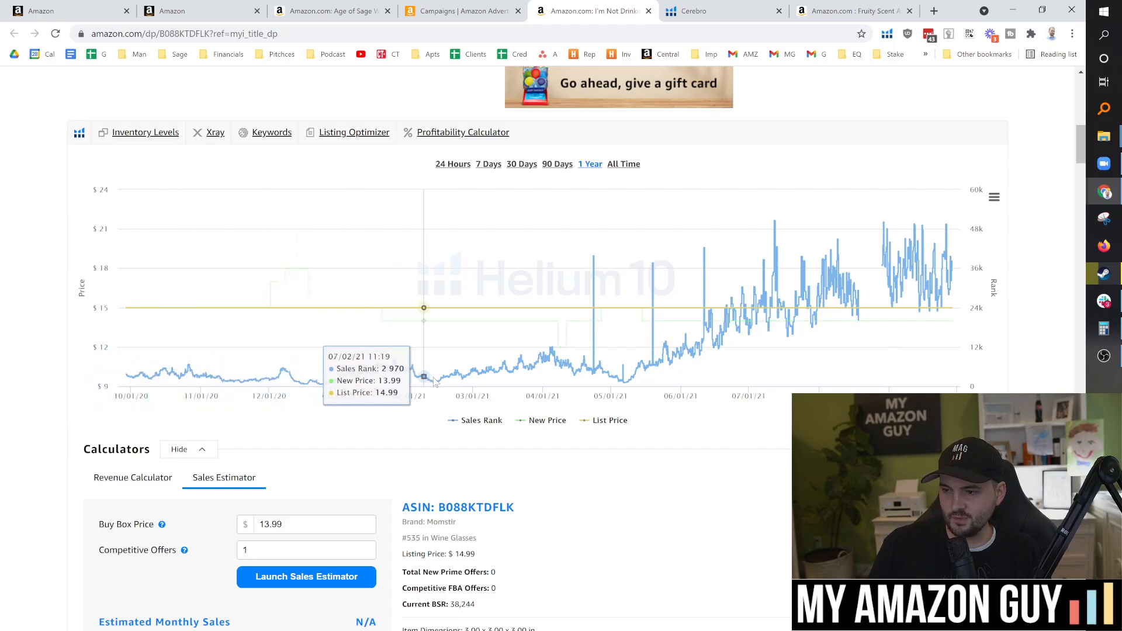
{"action": "mouse_move", "coordinate": [758, 320]}
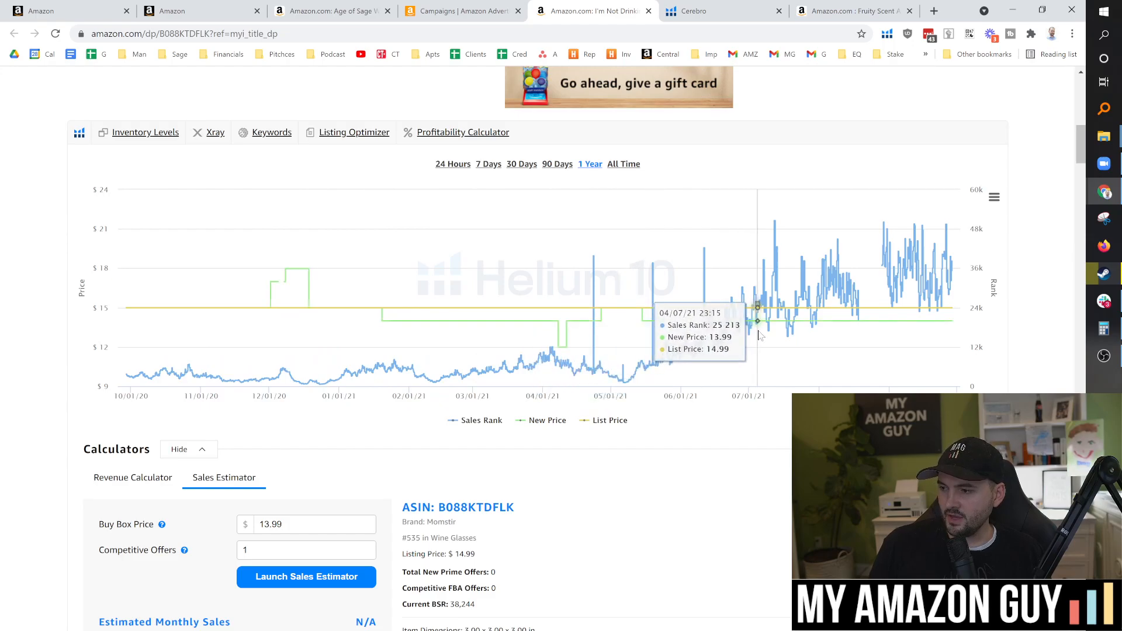
{"action": "mouse_move", "coordinate": [674, 308]}
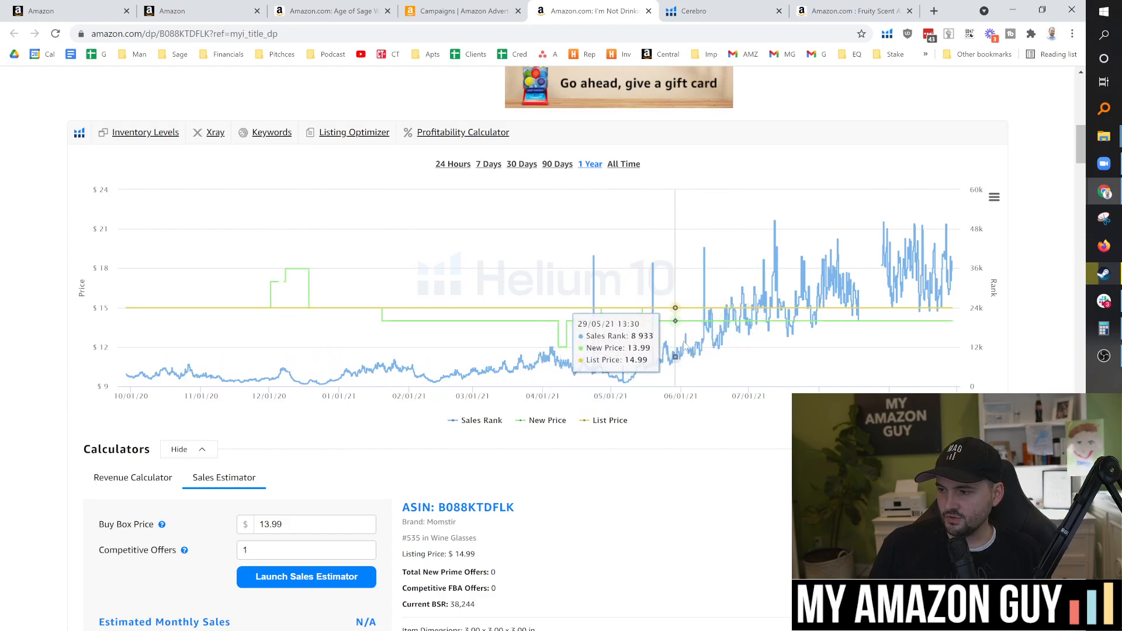
{"action": "mouse_move", "coordinate": [880, 307]}
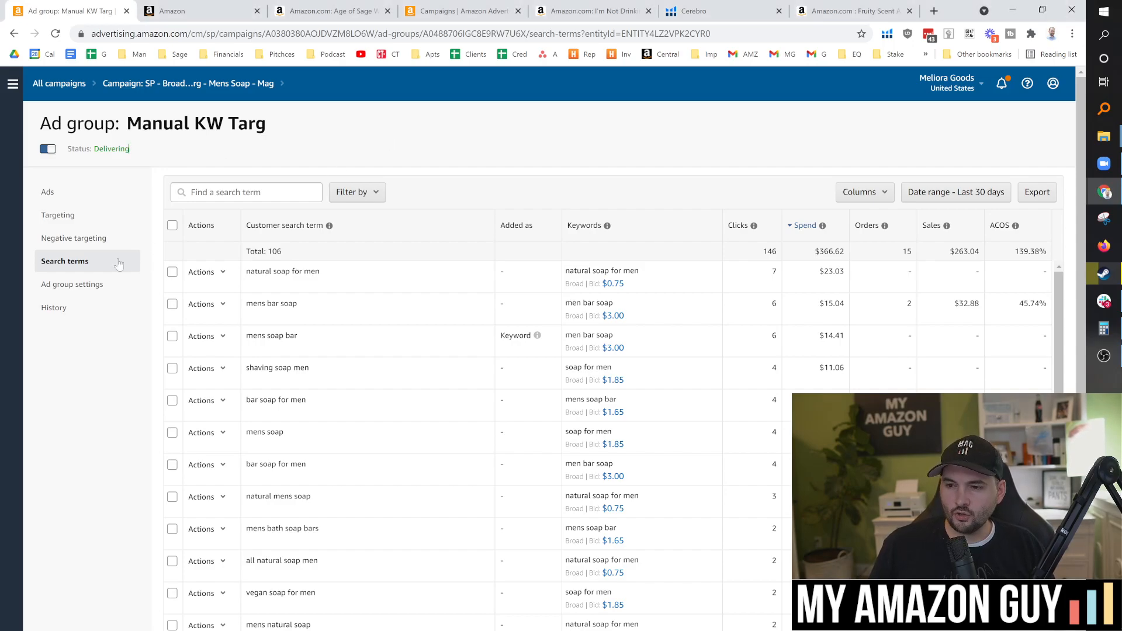
{"action": "mouse_move", "coordinate": [680, 167]}
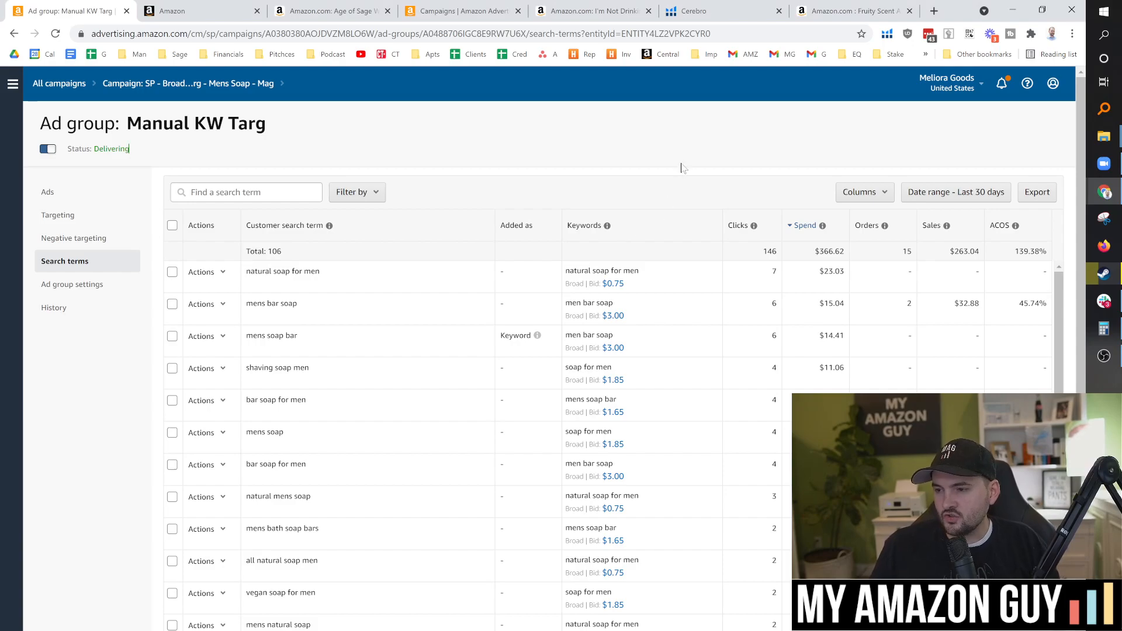
{"action": "mouse_move", "coordinate": [728, 139]}
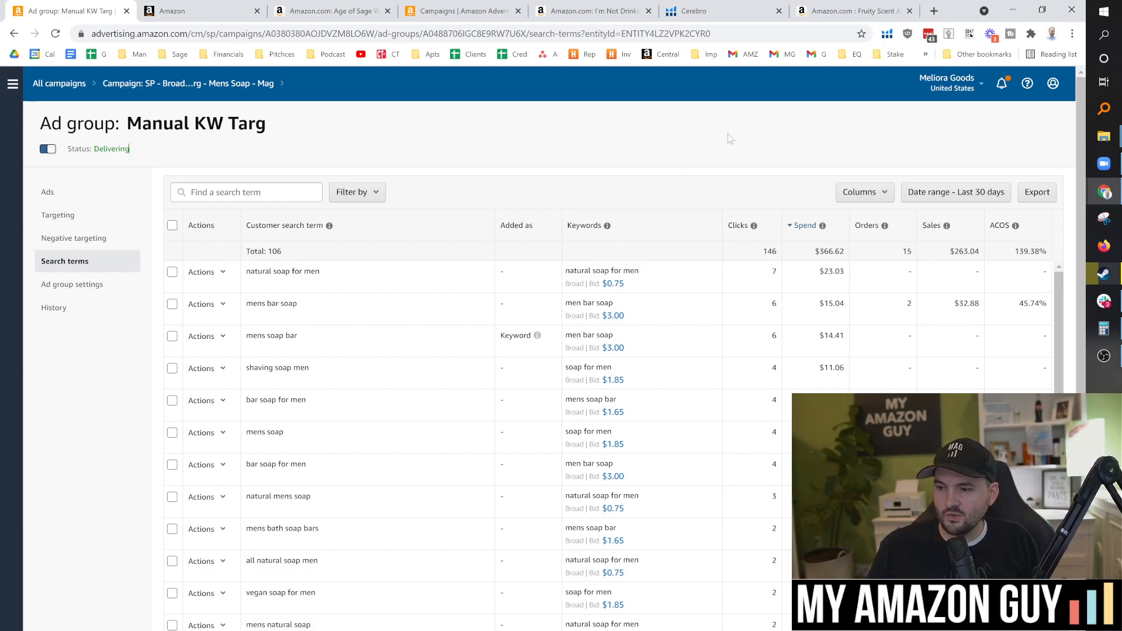
{"action": "mouse_move", "coordinate": [373, 279]}
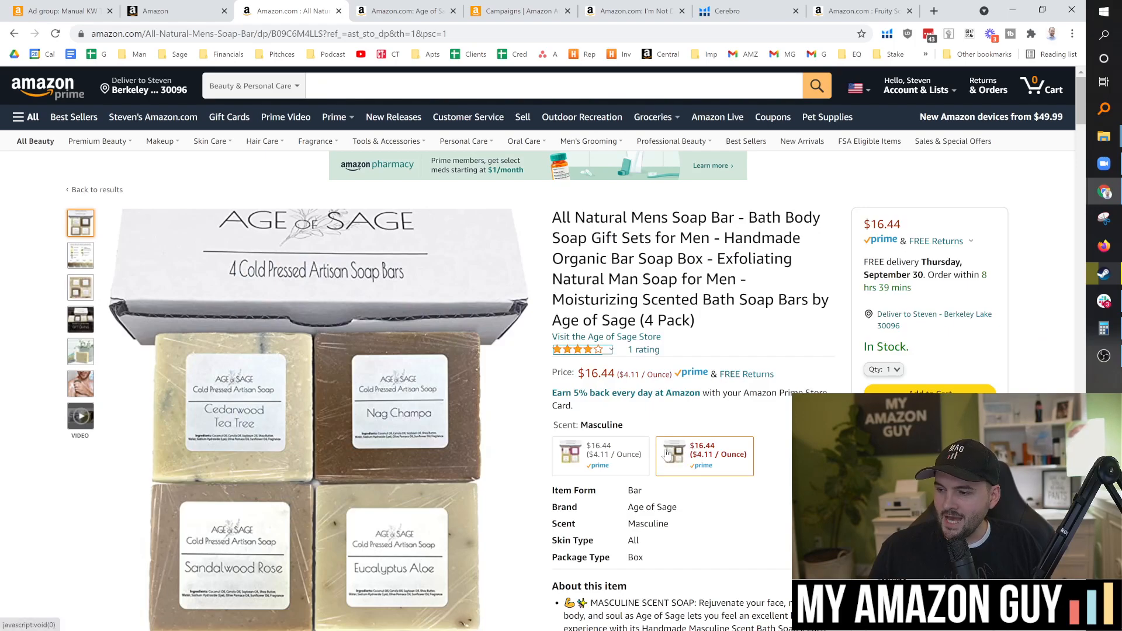
Step: Return from the soap listing to the Manual KW Targ ad group's search-term report
{"action": "left_click", "coordinate": [600, 455]}
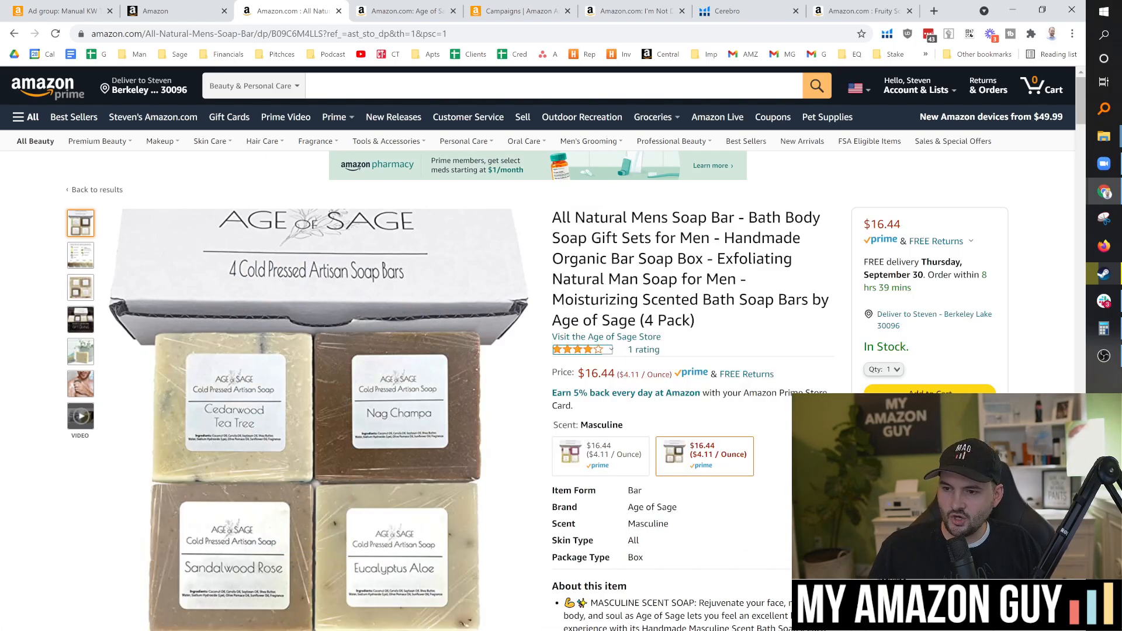
{"action": "left_click", "coordinate": [58, 10]}
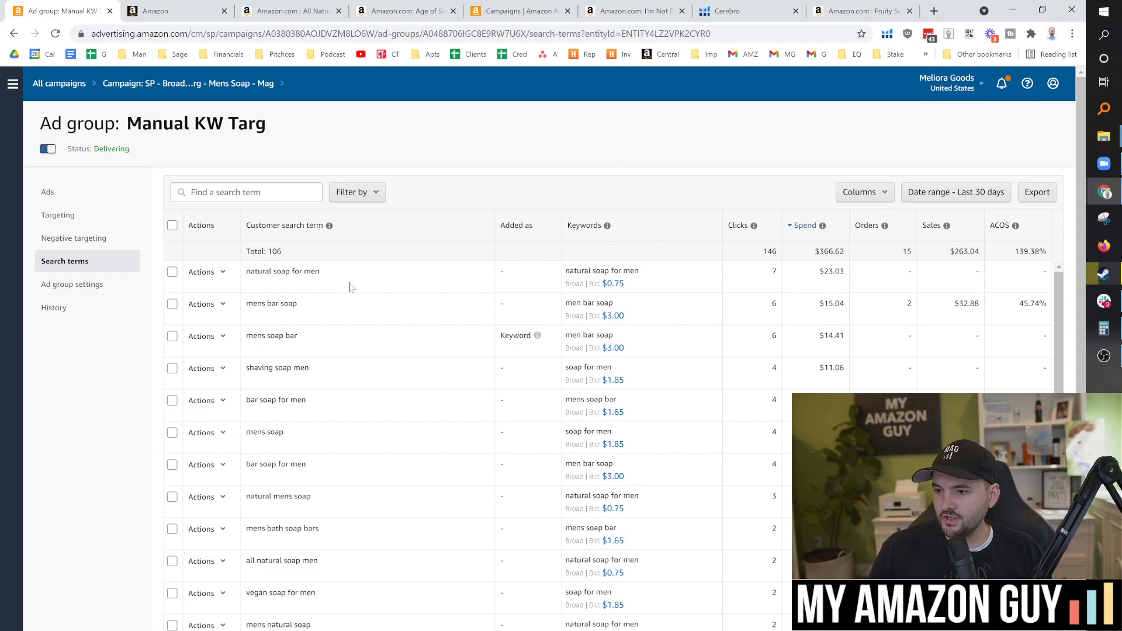
{"action": "double_click", "coordinate": [831, 270]}
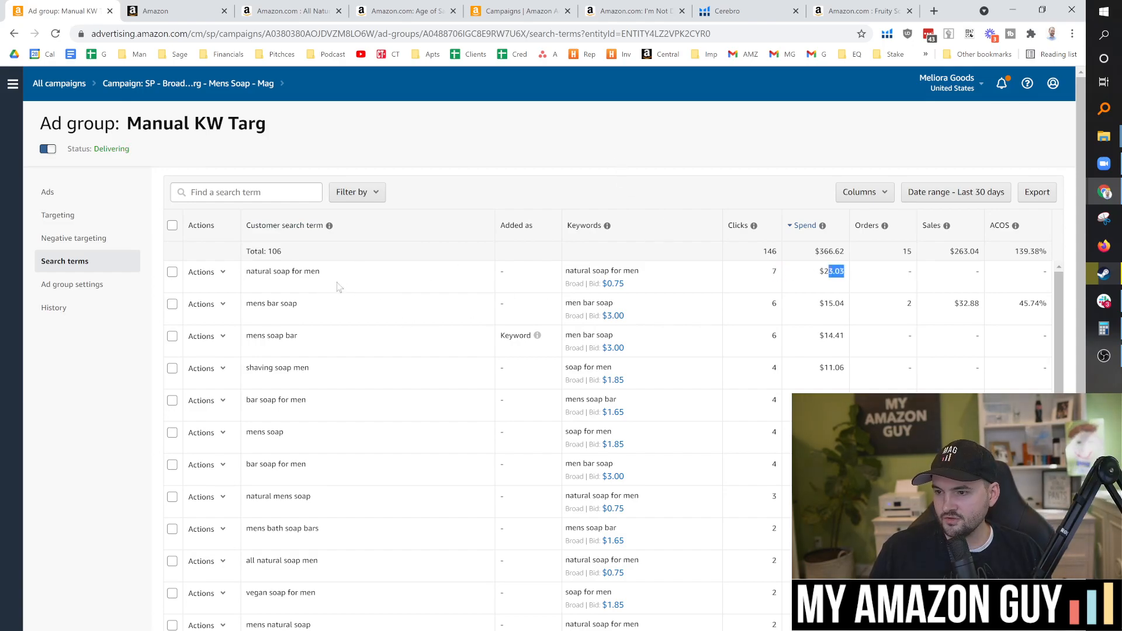
{"action": "double_click", "coordinate": [282, 270]}
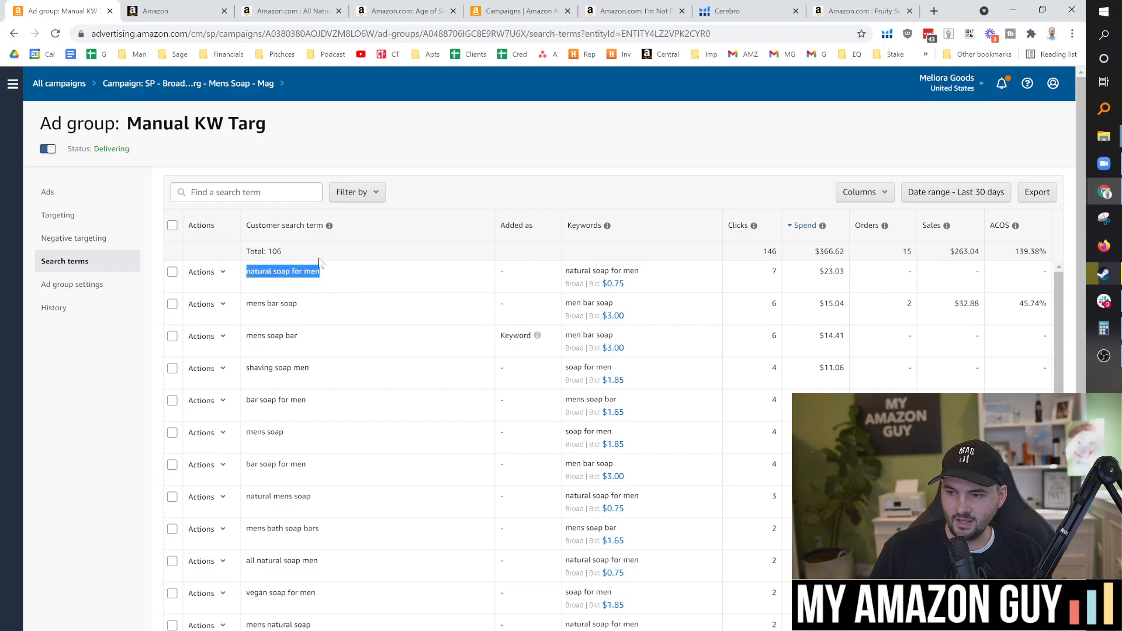
{"action": "mouse_move", "coordinate": [370, 248]}
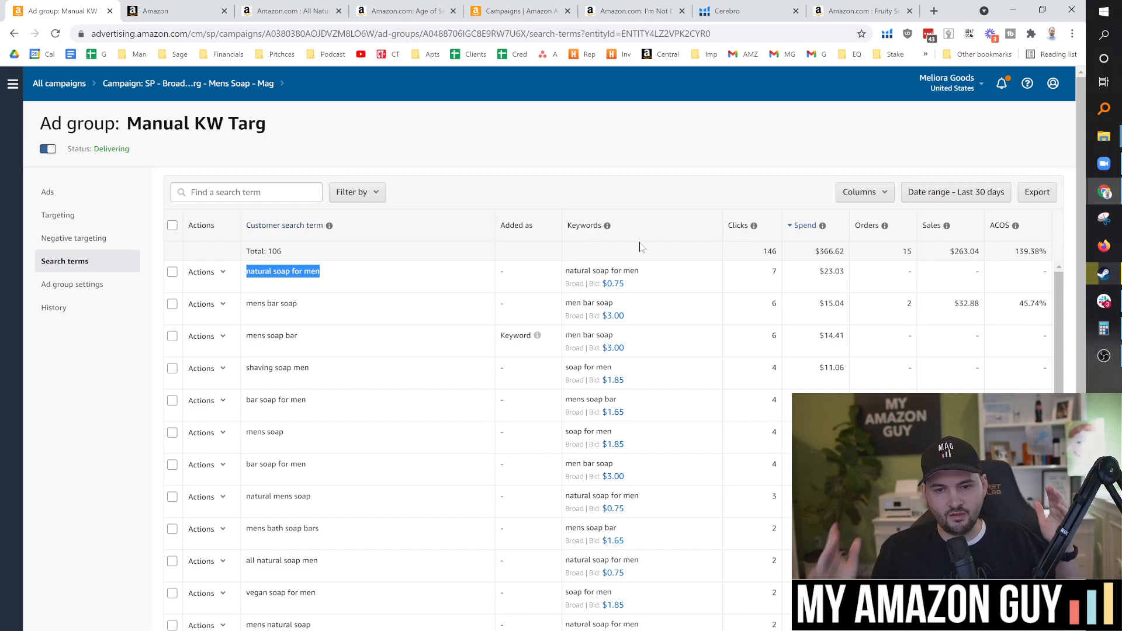
Step: Filter the search terms by 'natural' and review the 17 results totalling $78.27 spend vs $16.44 sales
{"action": "left_click", "coordinate": [245, 192]}
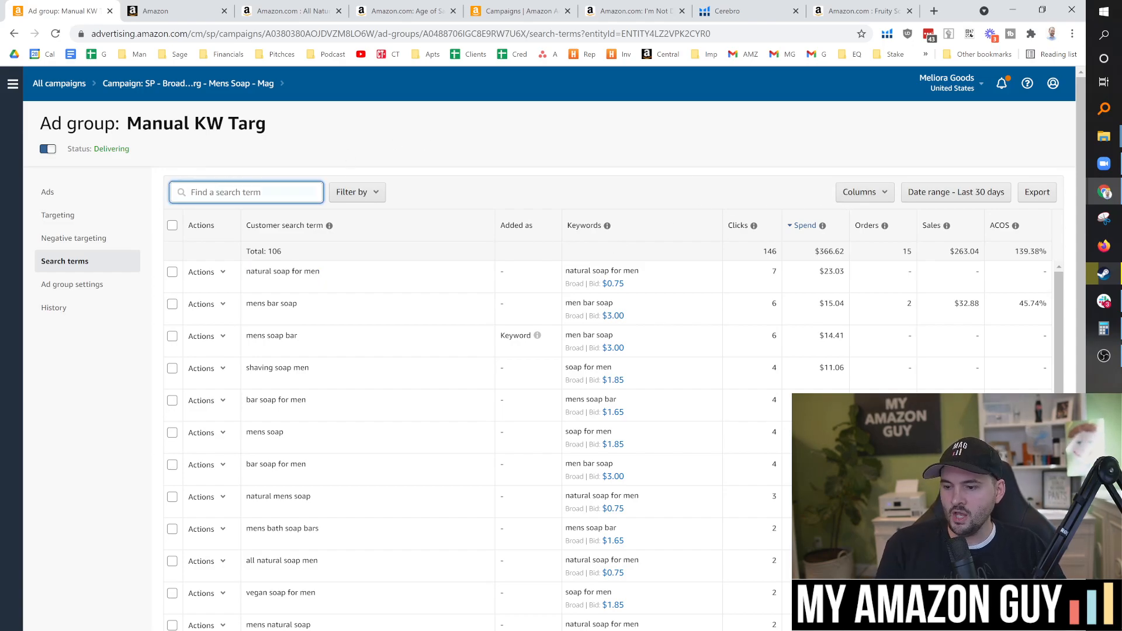
{"action": "type", "text": "natural"}
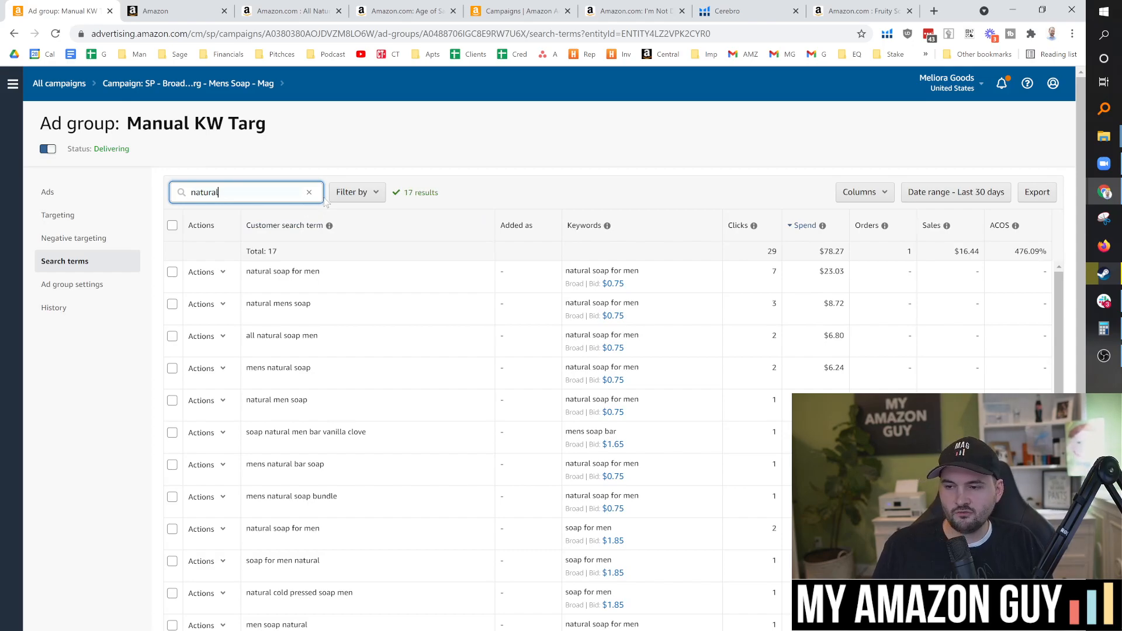
{"action": "double_click", "coordinate": [204, 192]}
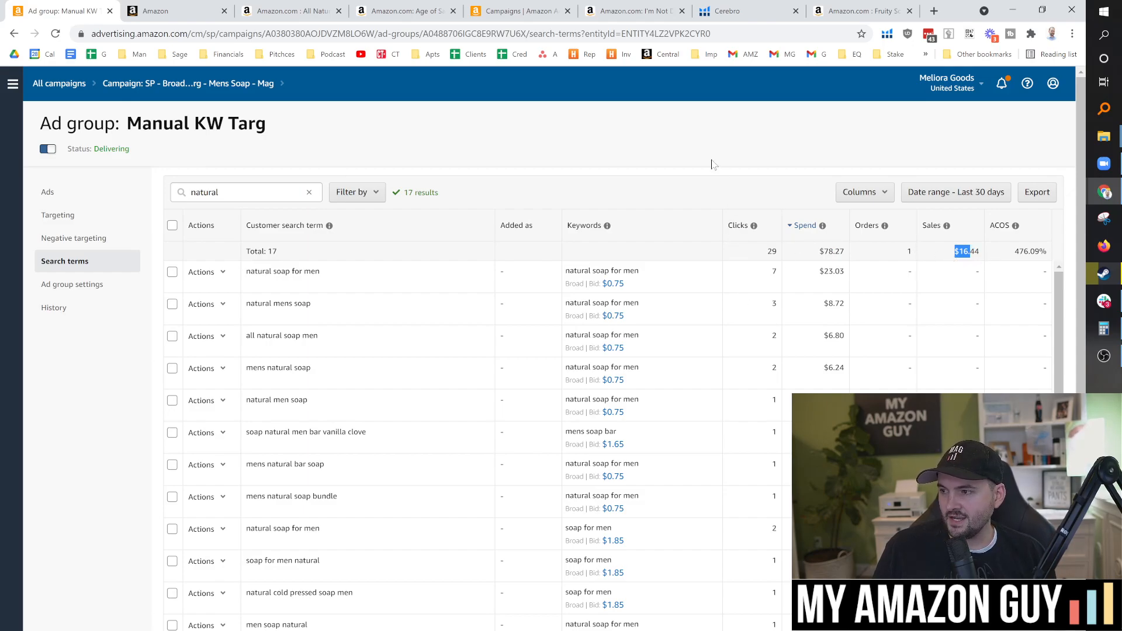
{"action": "mouse_move", "coordinate": [755, 188]}
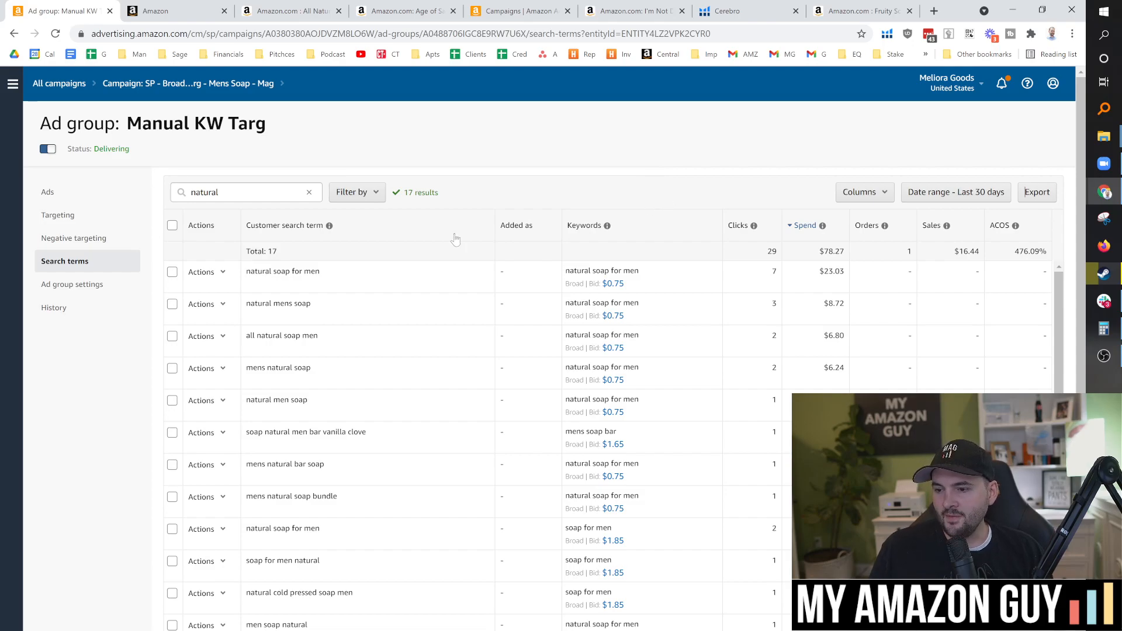
{"action": "scroll", "scroll_direction": "down", "scroll_amount": 3}
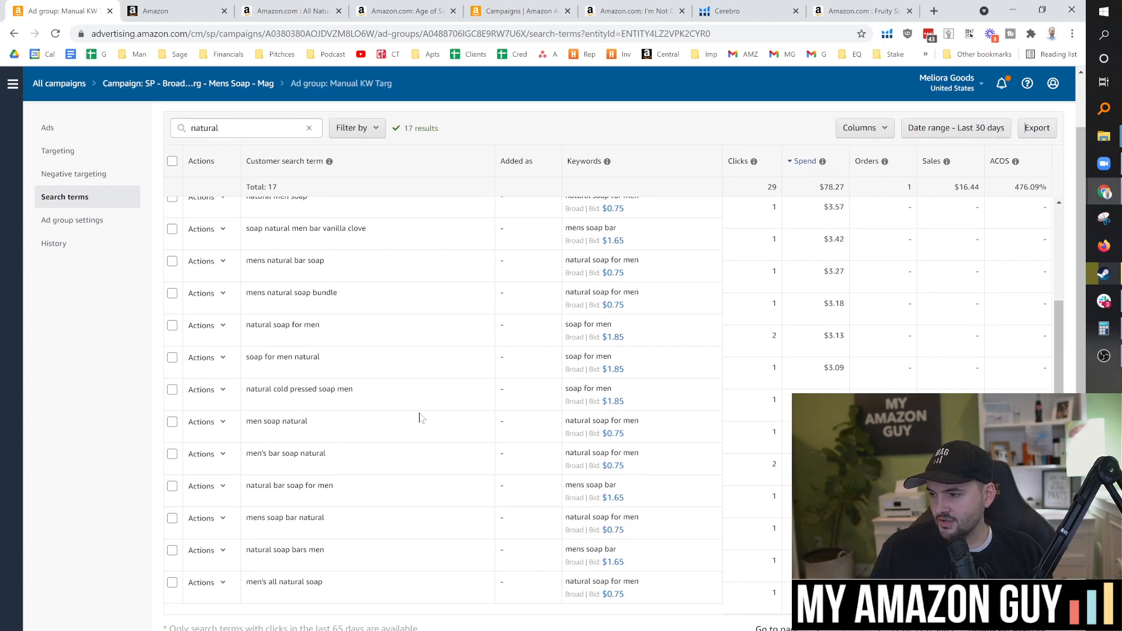
{"action": "mouse_move", "coordinate": [382, 388]}
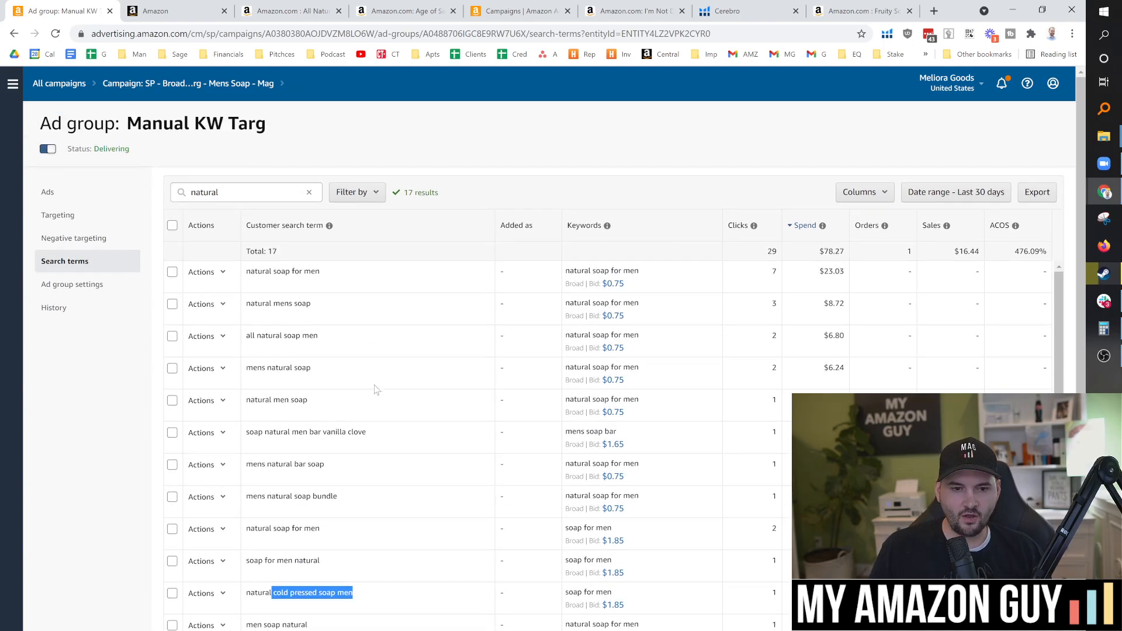
{"action": "scroll", "scroll_direction": "down", "scroll_amount": 3}
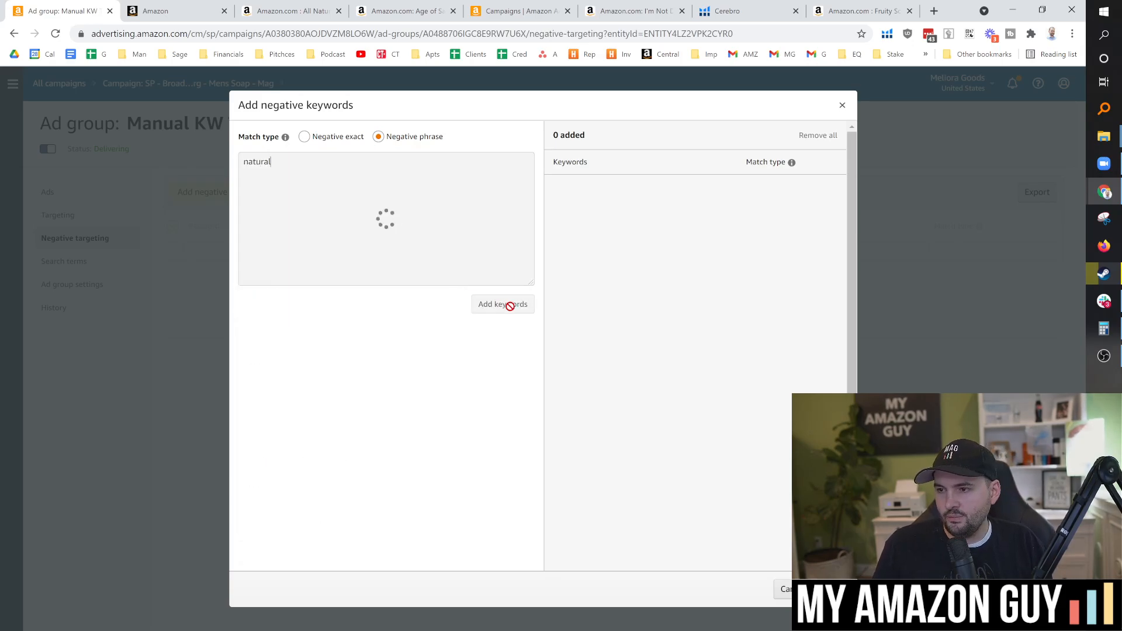
Step: Add 'natural' as a negative phrase keyword to the ad group
{"action": "left_click", "coordinate": [503, 304]}
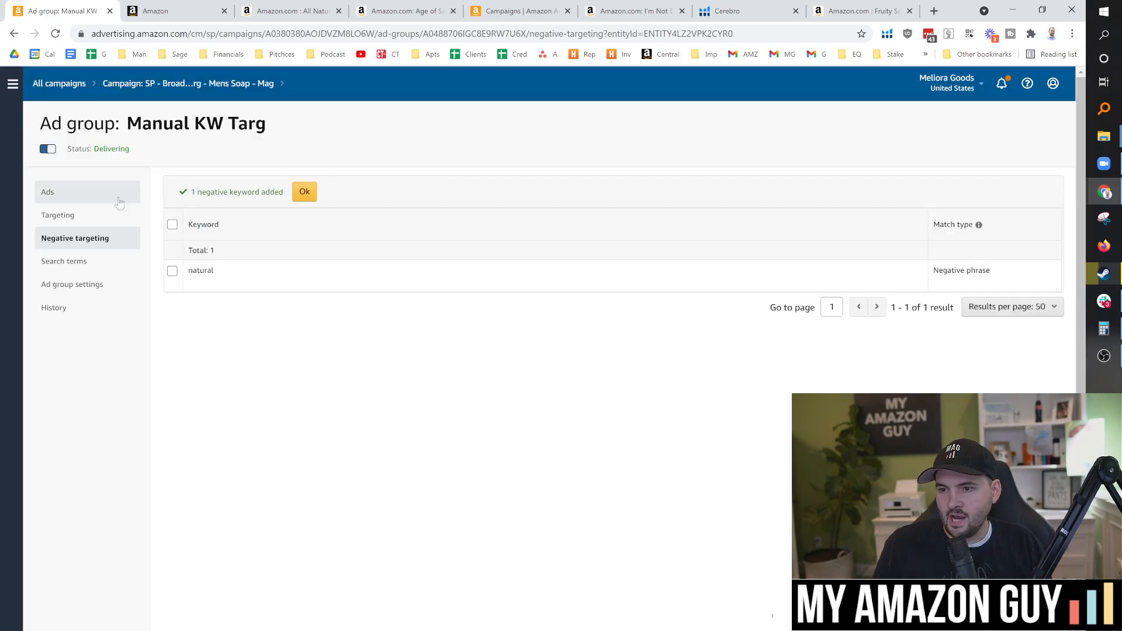
Step: In the ad group's keyword targeting, start adding keywords with broad match only via manual list entry
{"action": "left_click", "coordinate": [48, 192]}
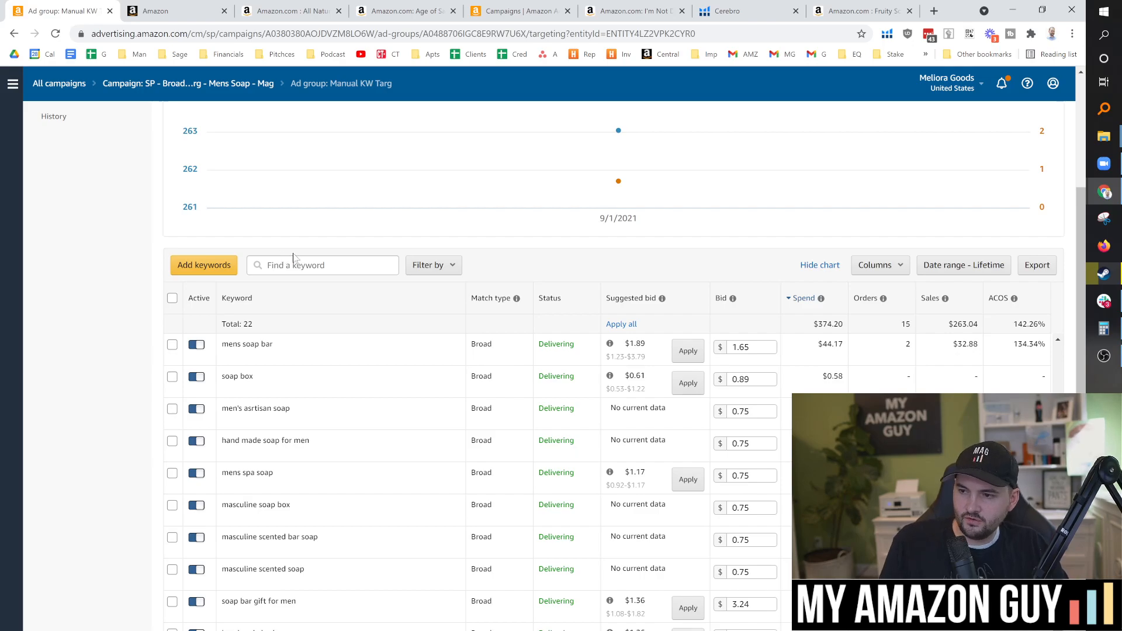
{"action": "type", "text": "cold"}
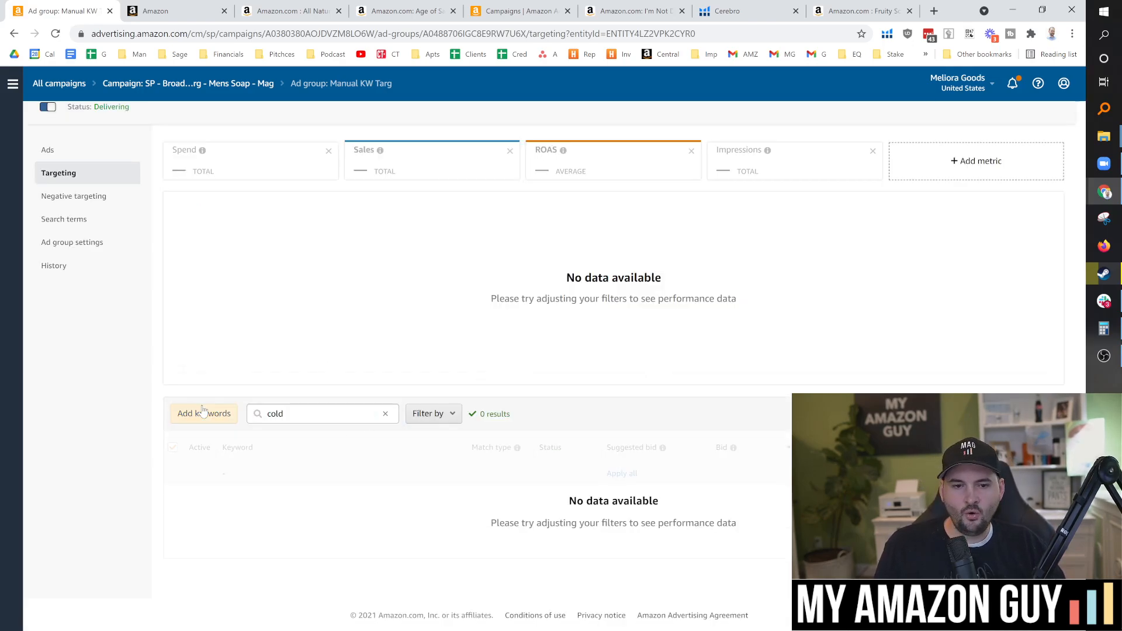
{"action": "left_click", "coordinate": [203, 412]}
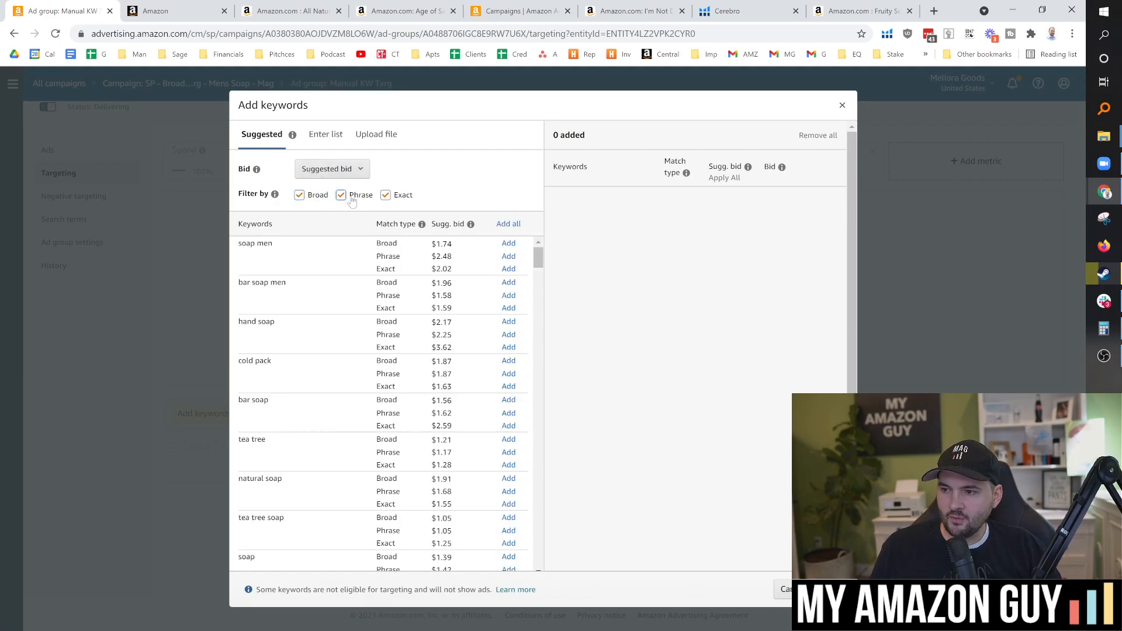
{"action": "left_click", "coordinate": [340, 195]}
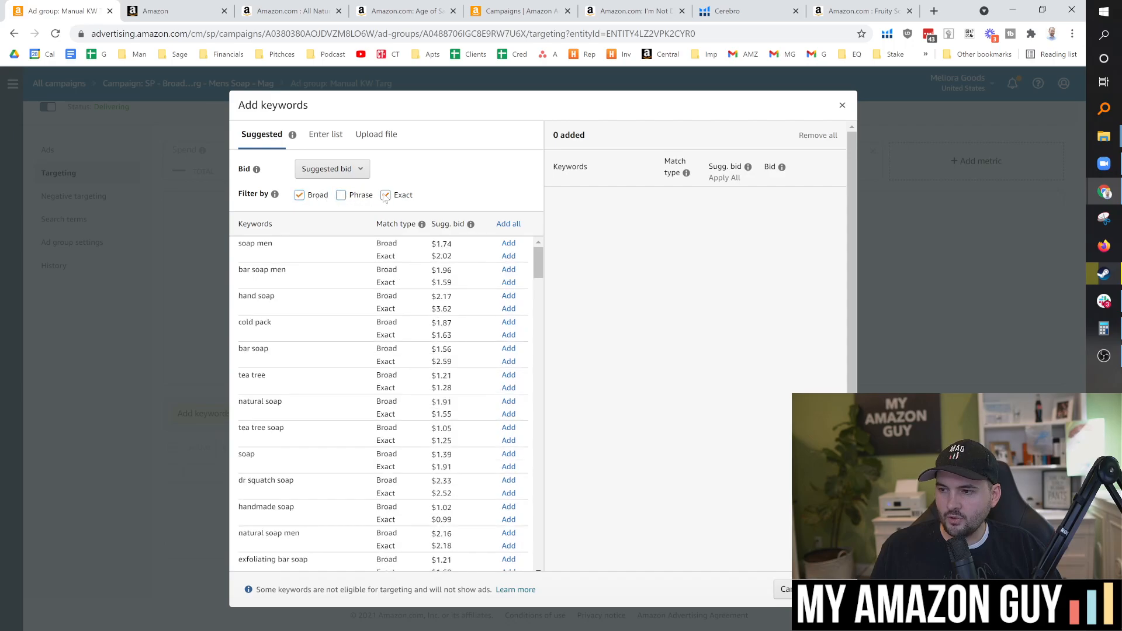
{"action": "left_click", "coordinate": [385, 195]}
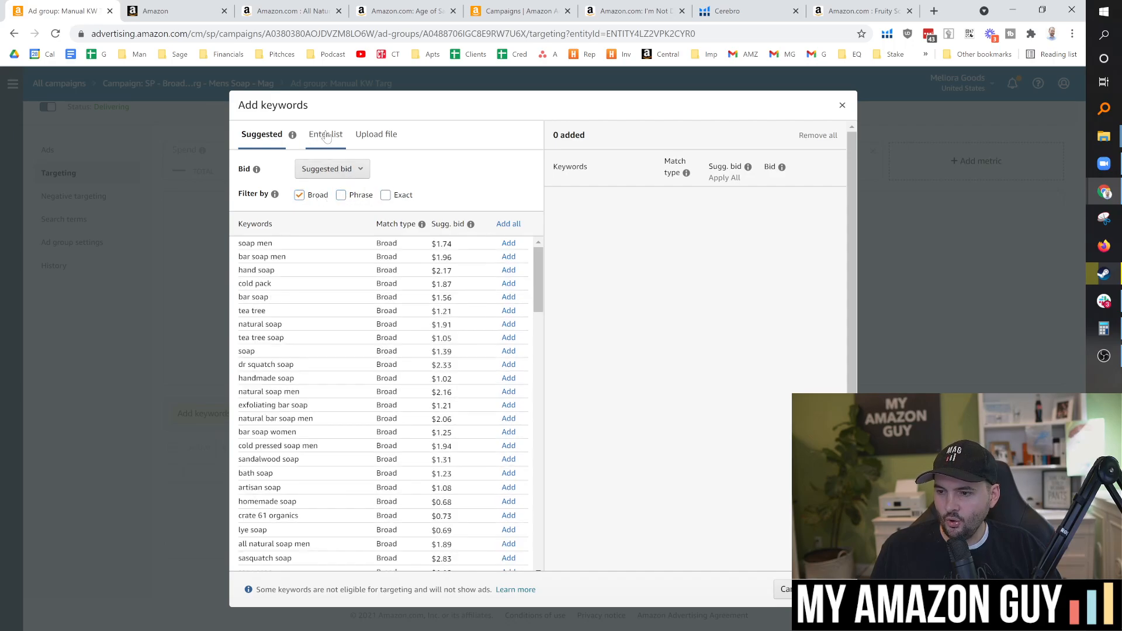
{"action": "left_click", "coordinate": [325, 134]}
{"action": "type", "text": "cold pressed soap"}
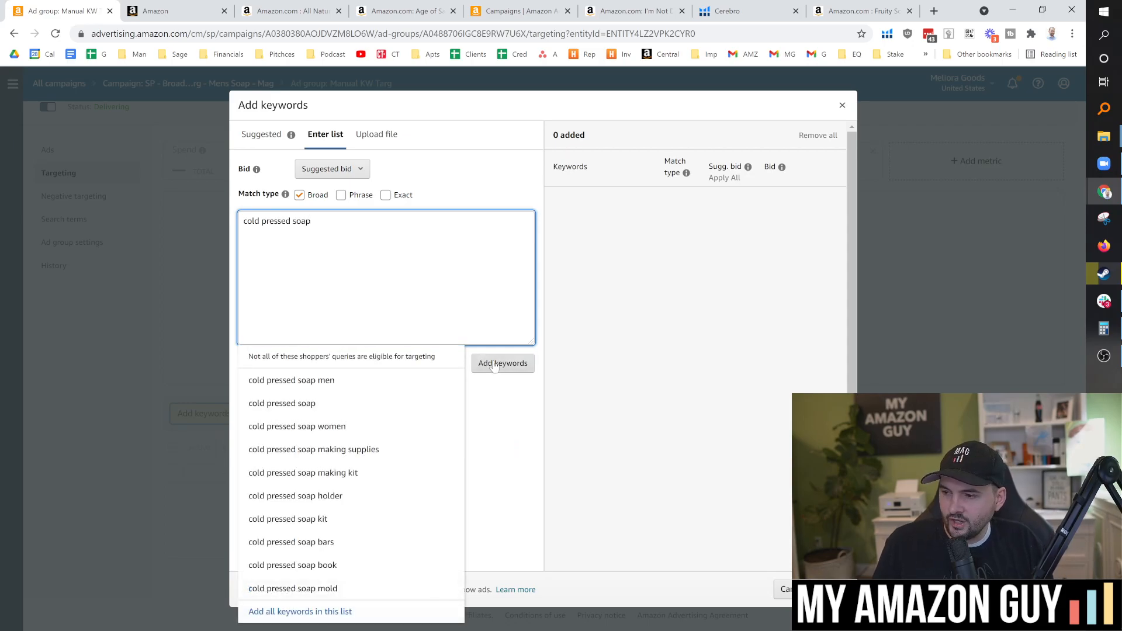
Step: Add 'cold pressed soap' as a broad keyword with a $2.11 bid
{"action": "left_click", "coordinate": [503, 362]}
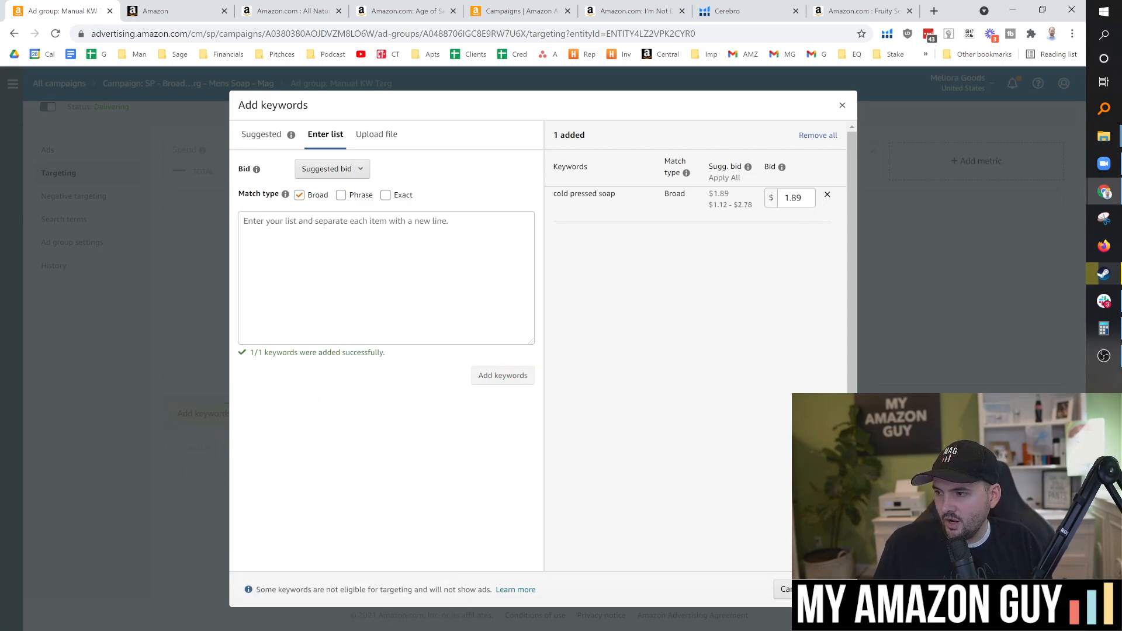
{"action": "left_click", "coordinate": [794, 198]}
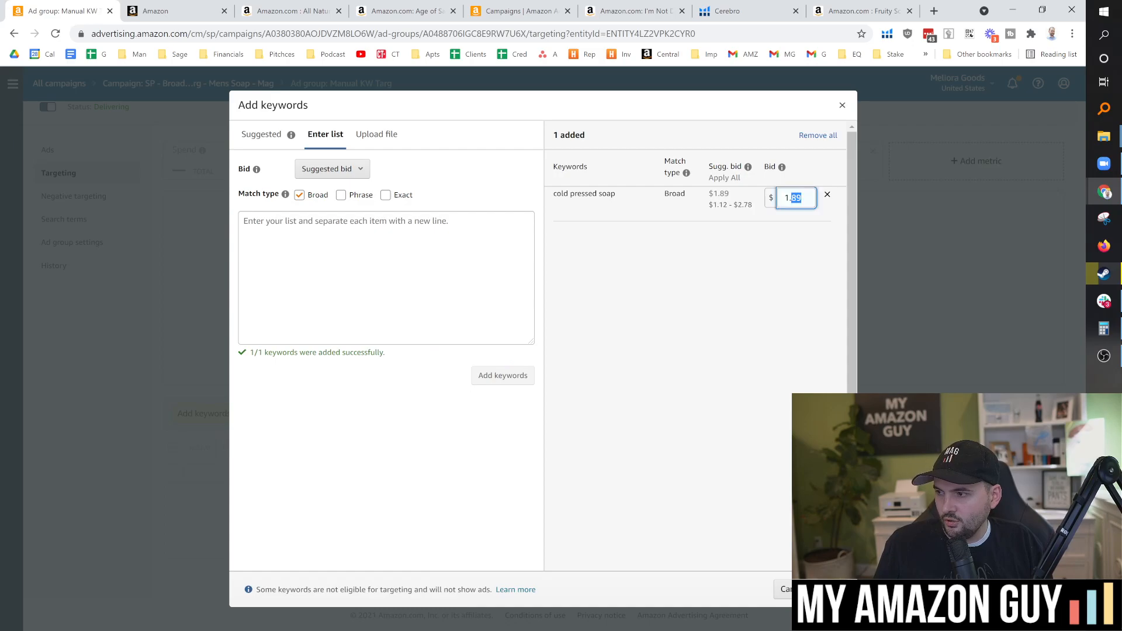
{"action": "type", "text": "2.1"}
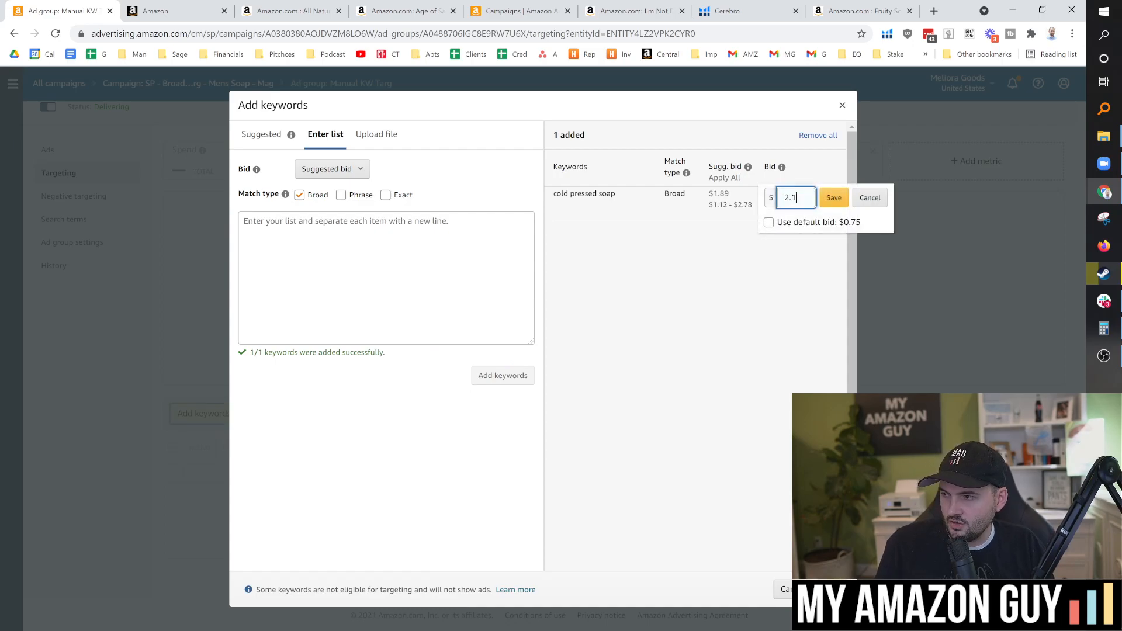
{"action": "left_click", "coordinate": [832, 198]}
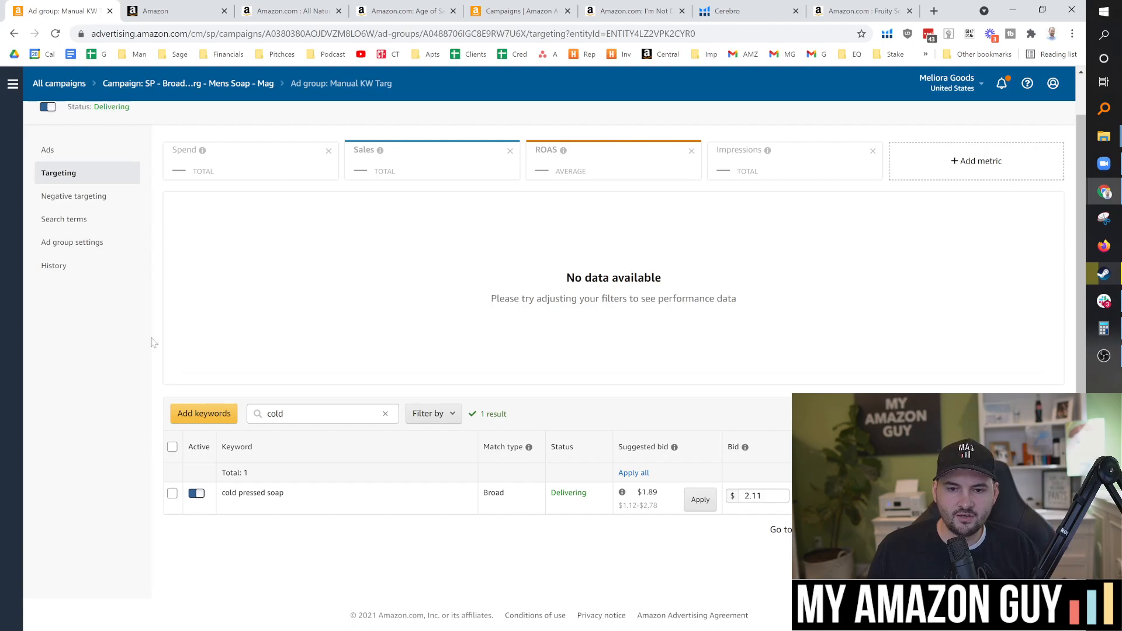
Step: Clear the natural filter on the search-term report and look up 'vegan' among the customer queries
{"action": "double_click", "coordinate": [252, 492]}
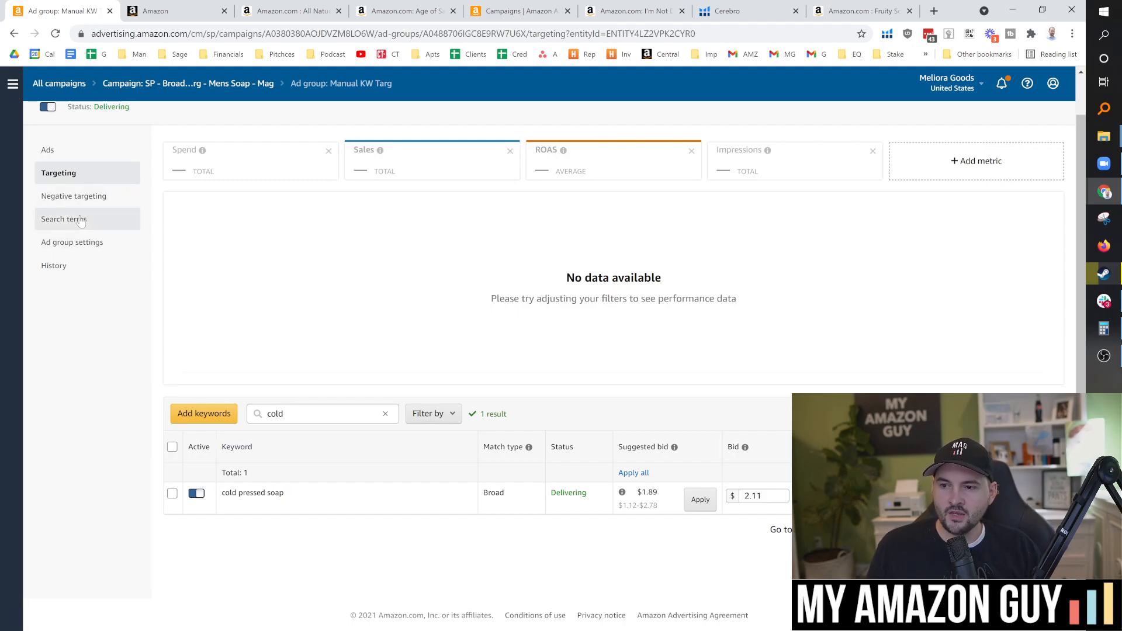
{"action": "left_click", "coordinate": [63, 220]}
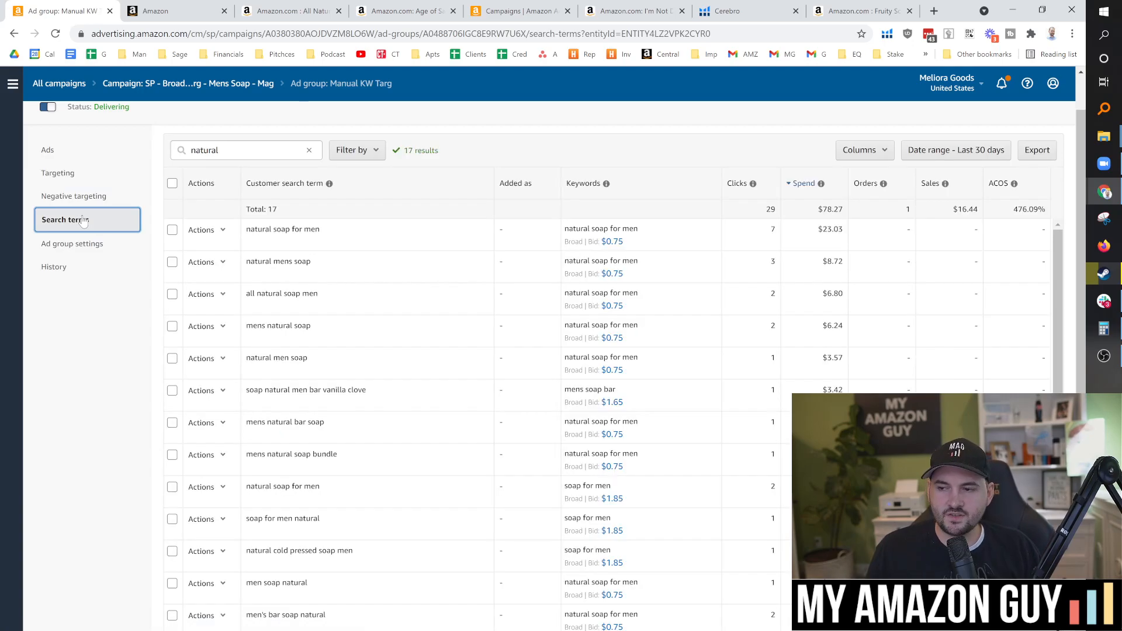
{"action": "left_click", "coordinate": [309, 150]}
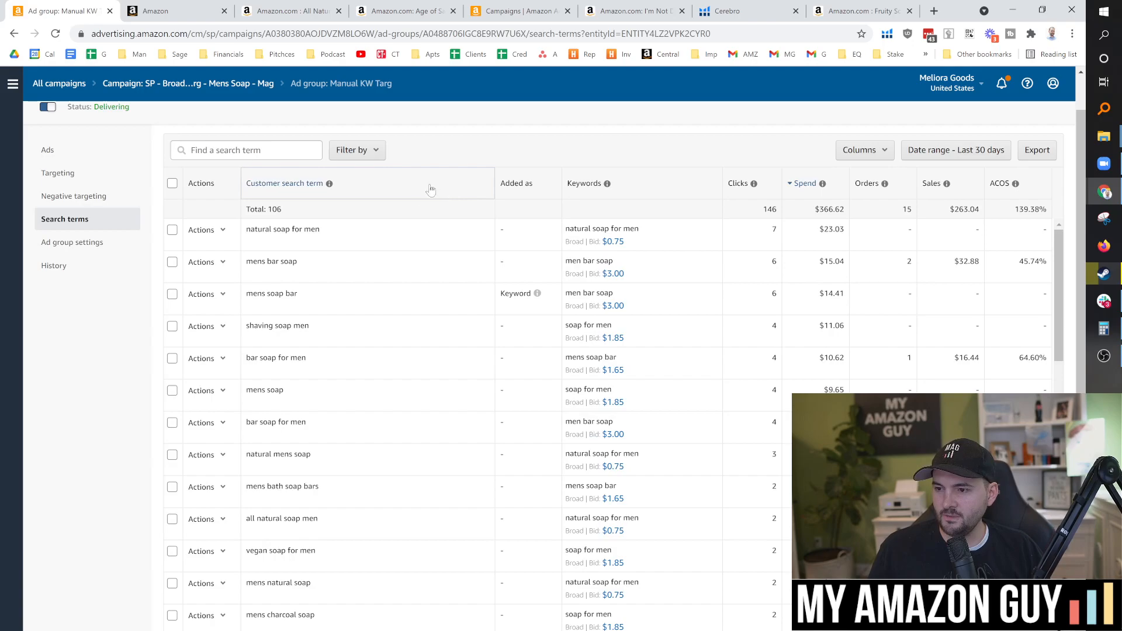
{"action": "mouse_move", "coordinate": [705, 282]}
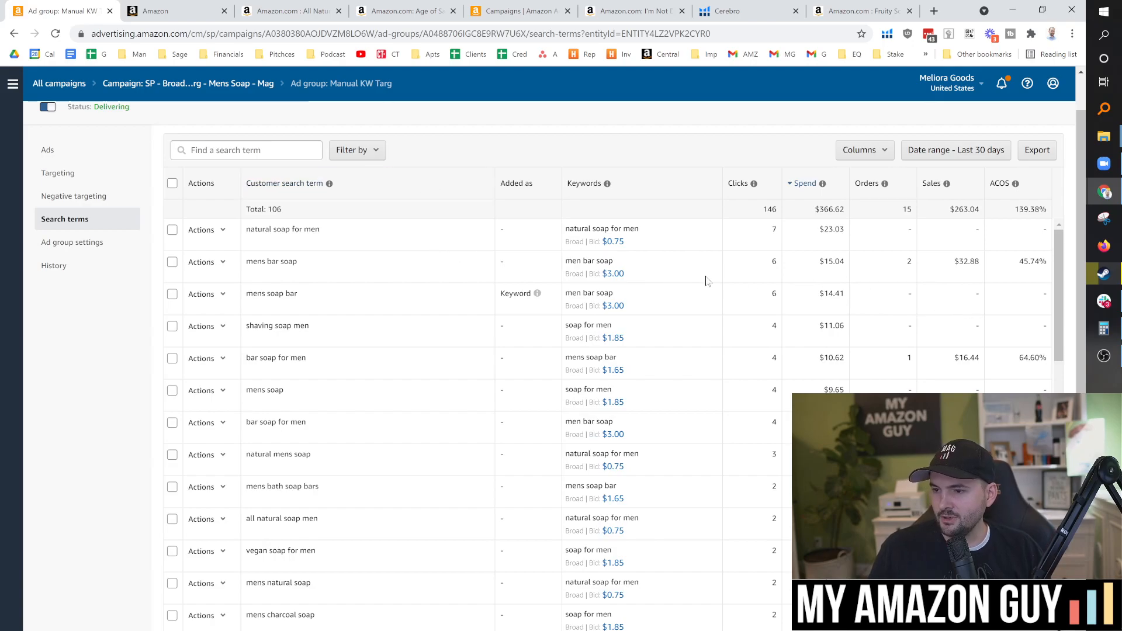
{"action": "scroll", "scroll_direction": "down", "scroll_amount": 3}
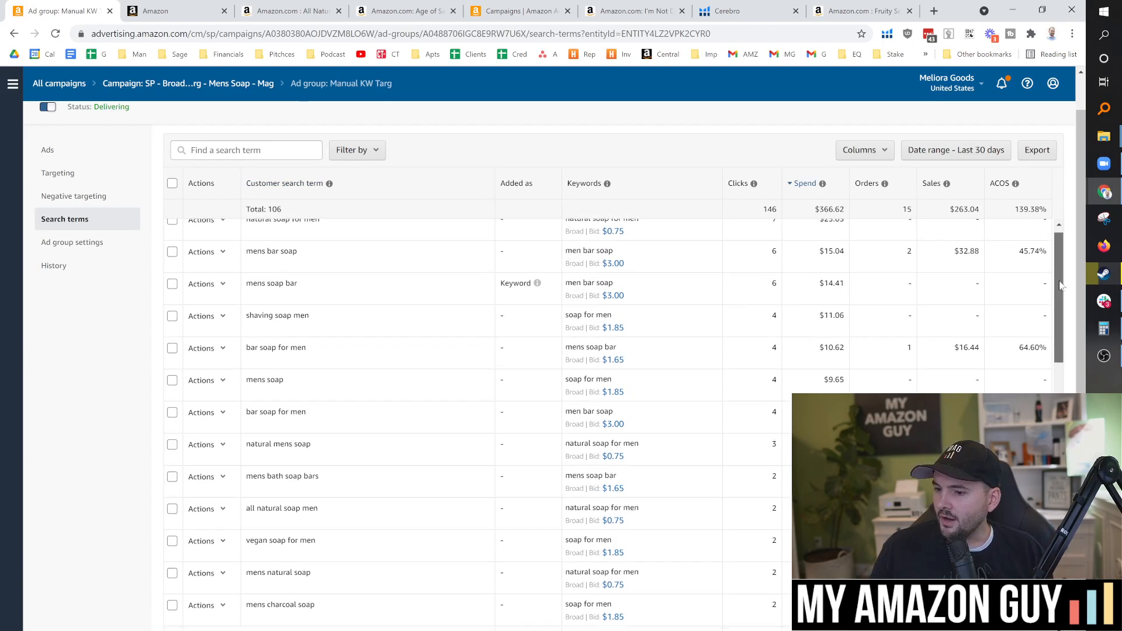
{"action": "scroll", "scroll_direction": "down", "scroll_amount": 3}
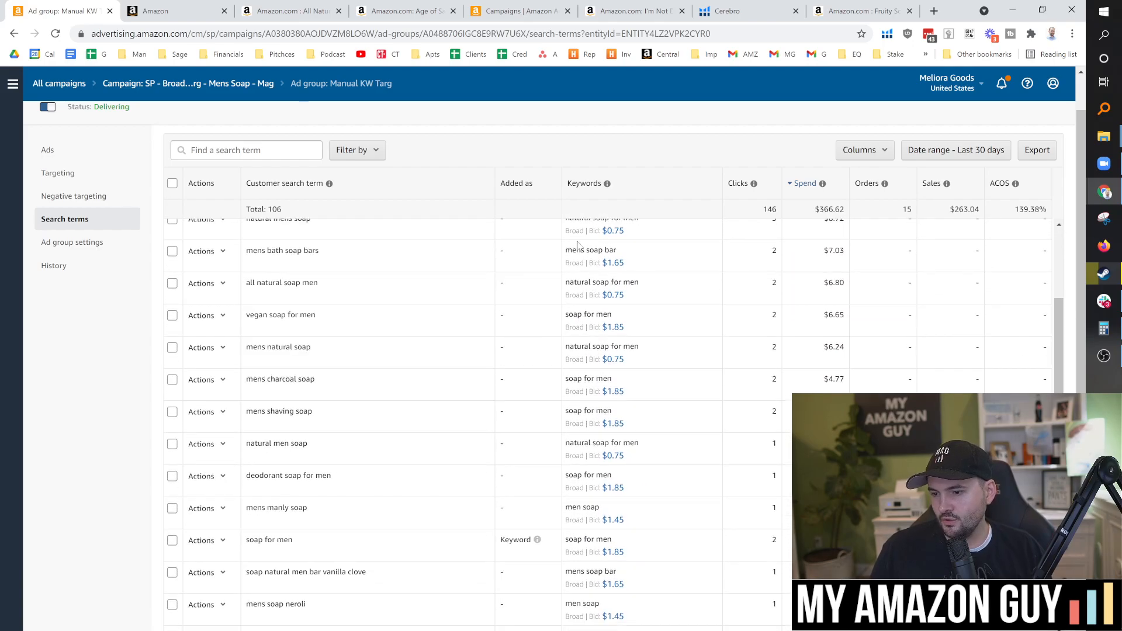
{"action": "type", "text": "vegan"}
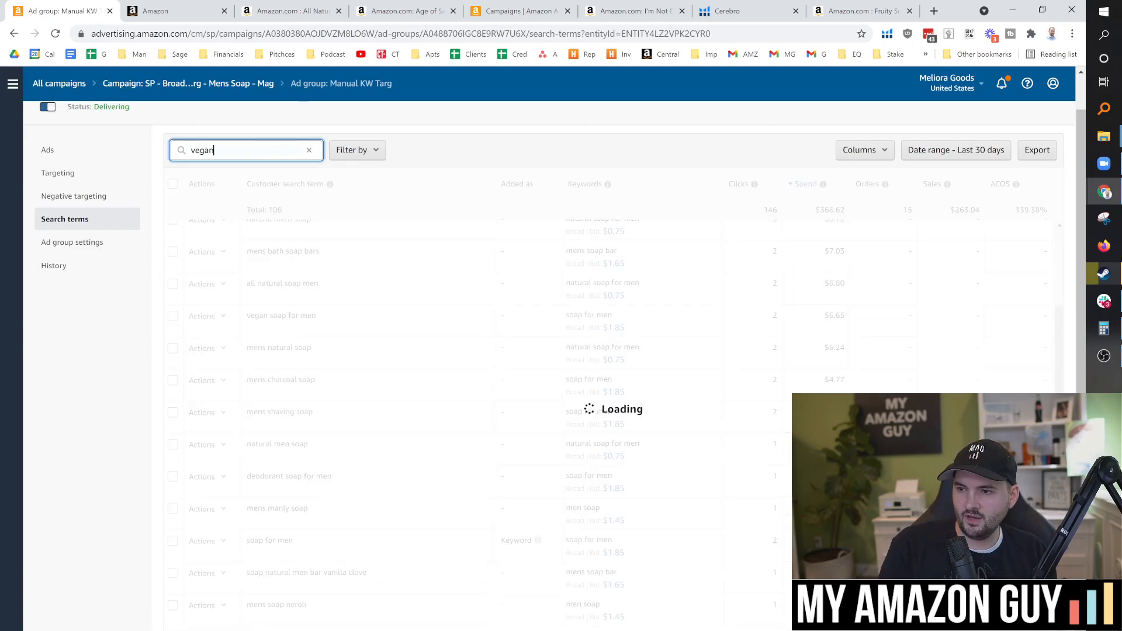
{"action": "type", "text": "vegan"}
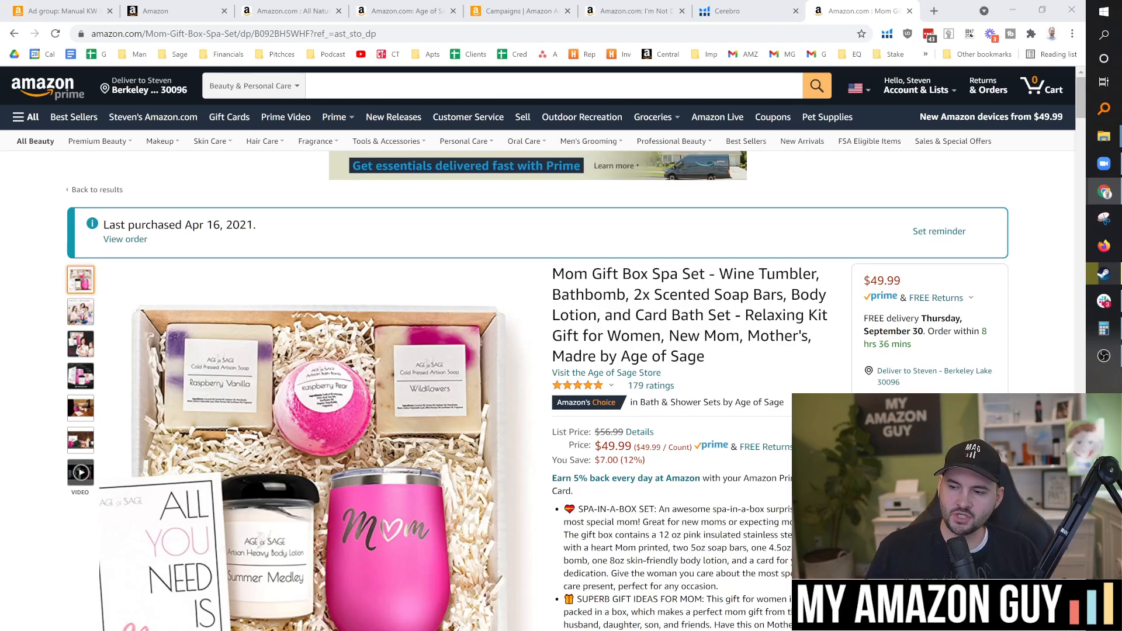
Step: Browse the Mom Gift Box Spa Set listing photos, then switch to the mom gifts ad group's targeting report
{"action": "scroll", "scroll_direction": "down", "scroll_amount": 3}
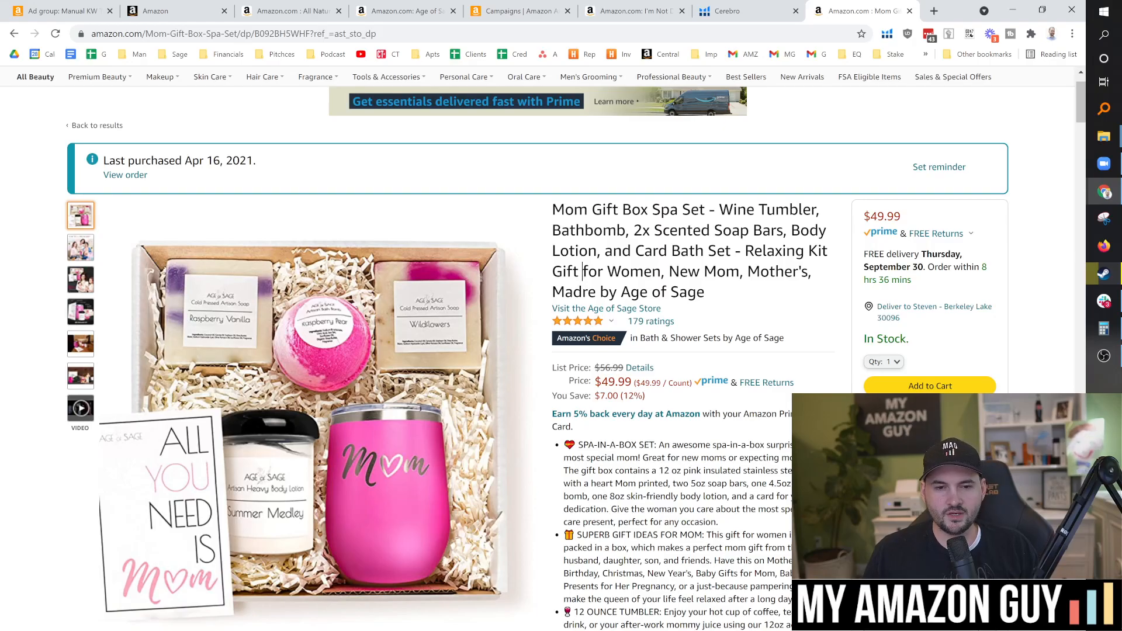
{"action": "scroll", "scroll_direction": "down", "scroll_amount": 3}
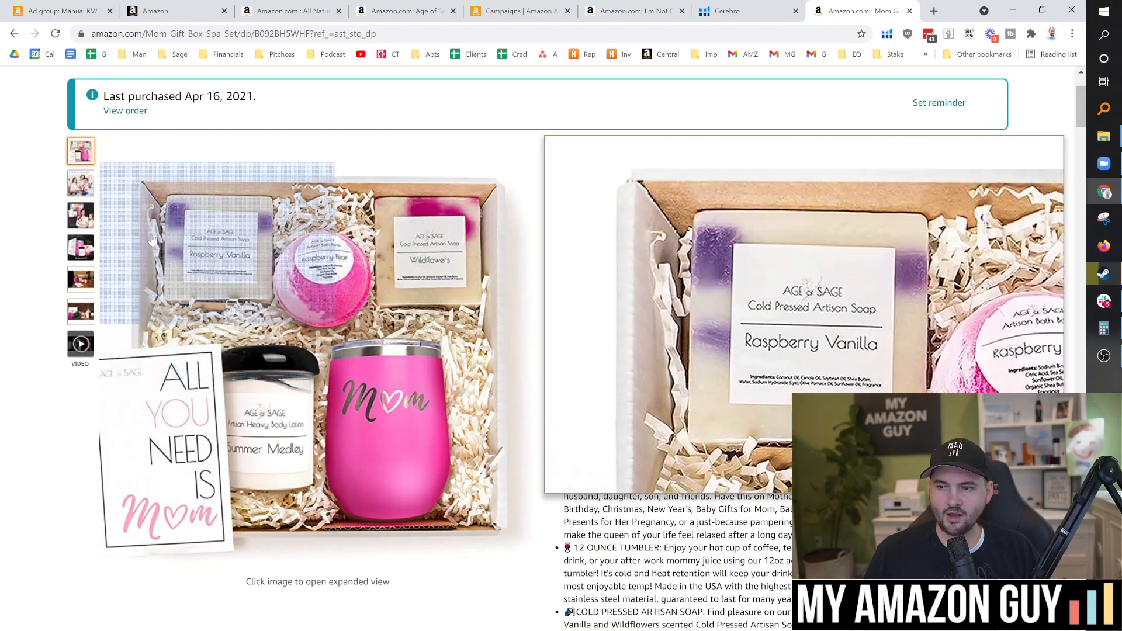
{"action": "left_click", "coordinate": [81, 279]}
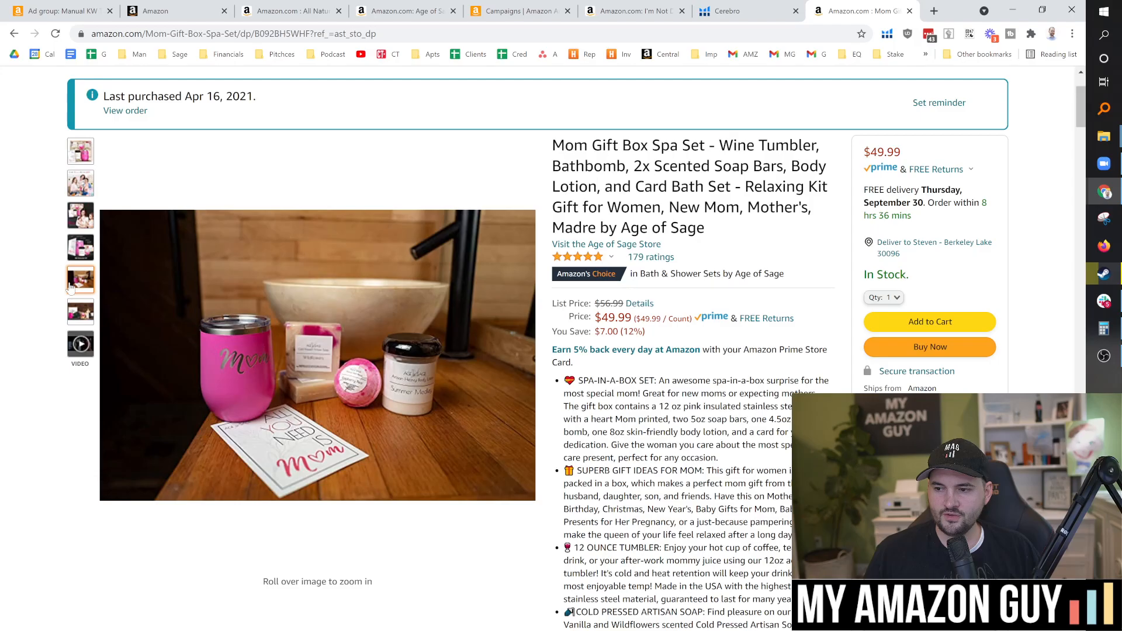
{"action": "left_click", "coordinate": [80, 151]}
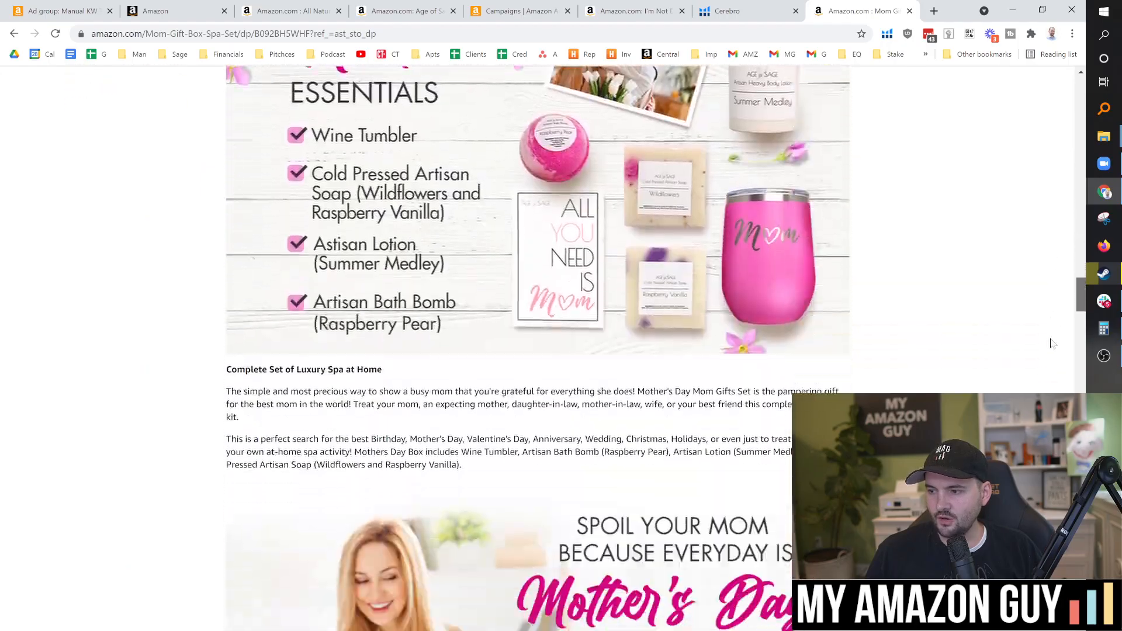
{"action": "scroll", "scroll_direction": "down", "scroll_amount": 3}
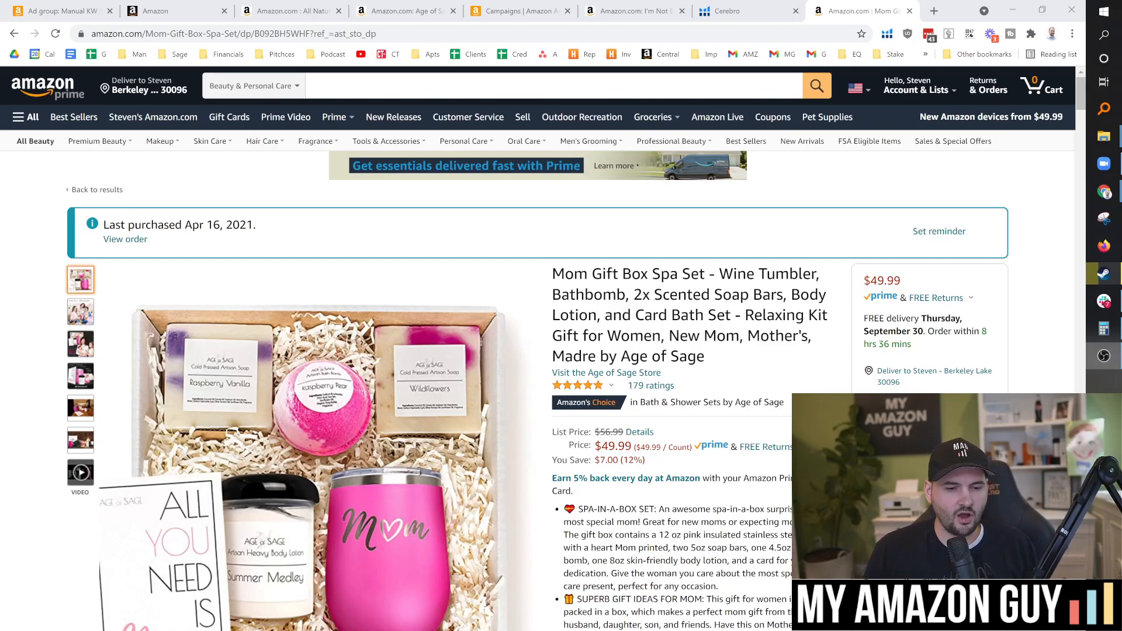
{"action": "left_click", "coordinate": [54, 11]}
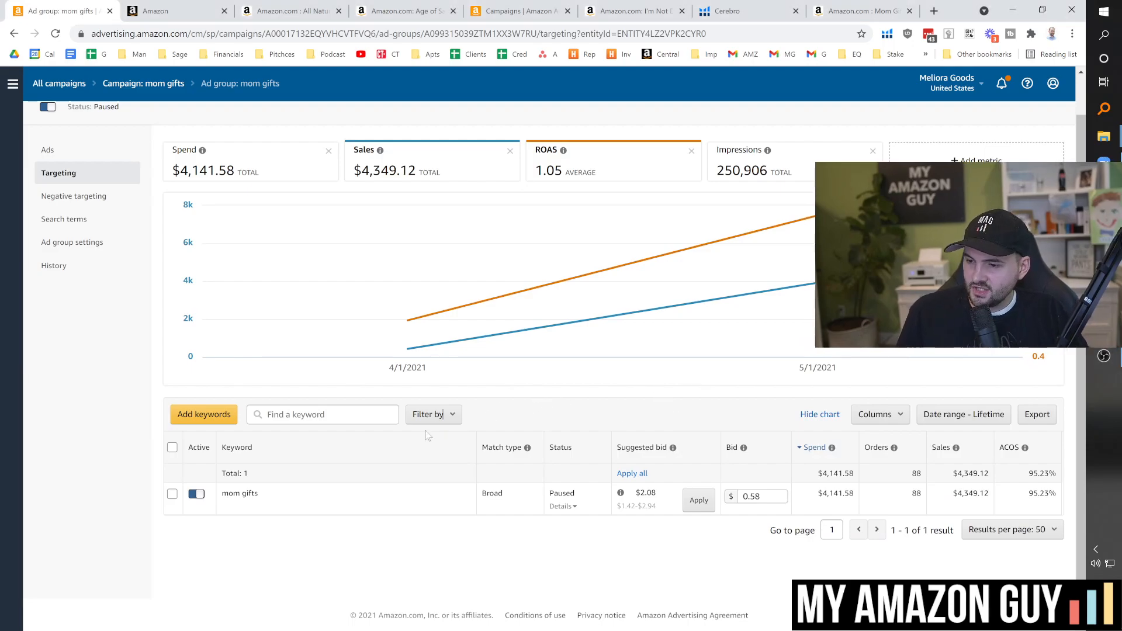
Step: Review the mom gifts broad keyword's 0.58 bid and return to the spa set listing
{"action": "double_click", "coordinate": [238, 493]}
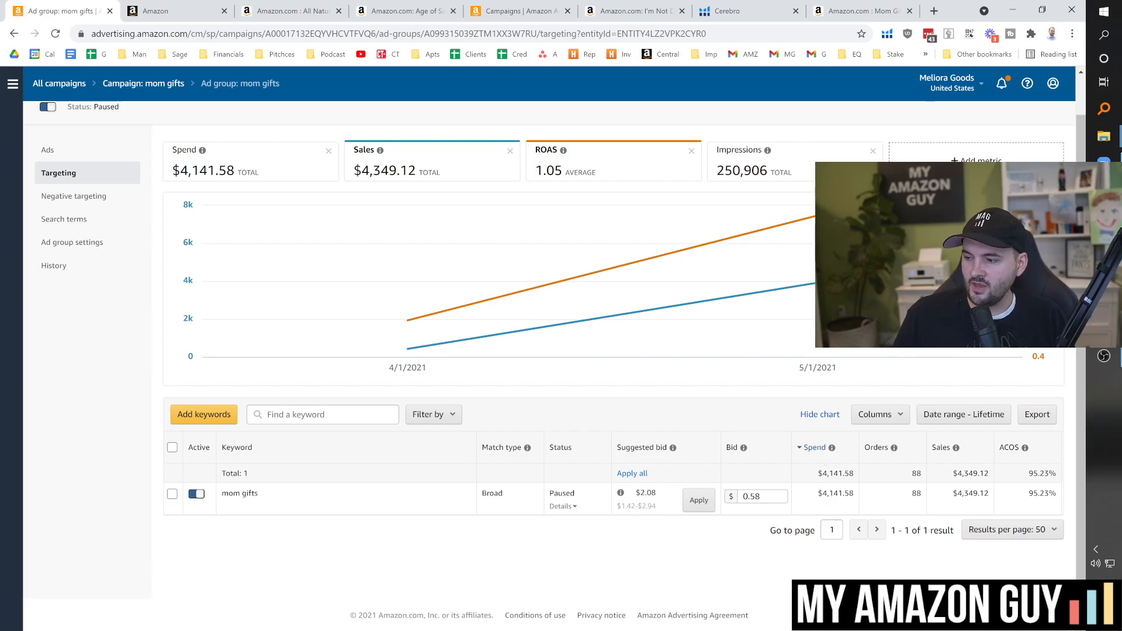
{"action": "left_click", "coordinate": [761, 495]}
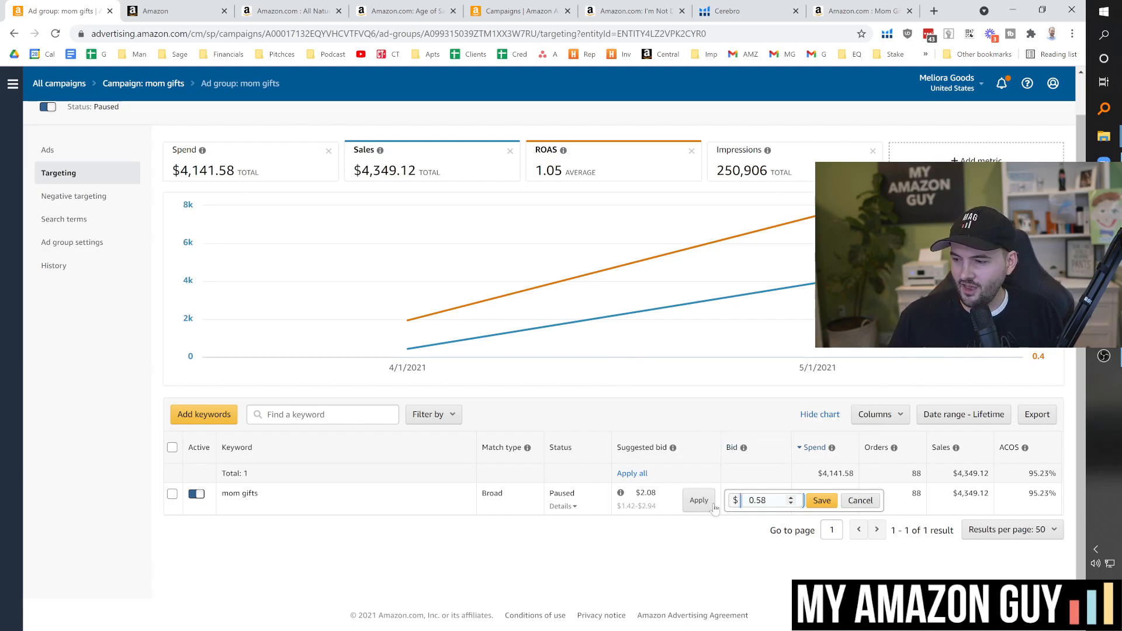
{"action": "left_click", "coordinate": [859, 500]}
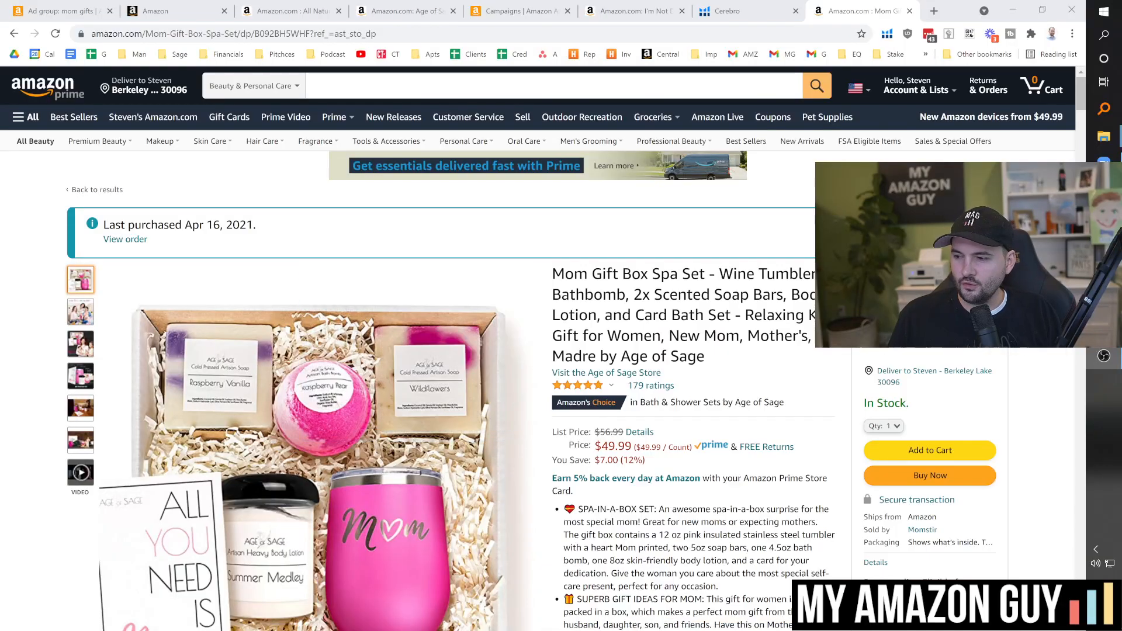
Step: Scroll the Amazon results for 'gift box for mom' in Beauty & Personal Care
{"action": "scroll", "scroll_direction": "down", "scroll_amount": 3}
{"action": "type", "text": "gift box for mom"}
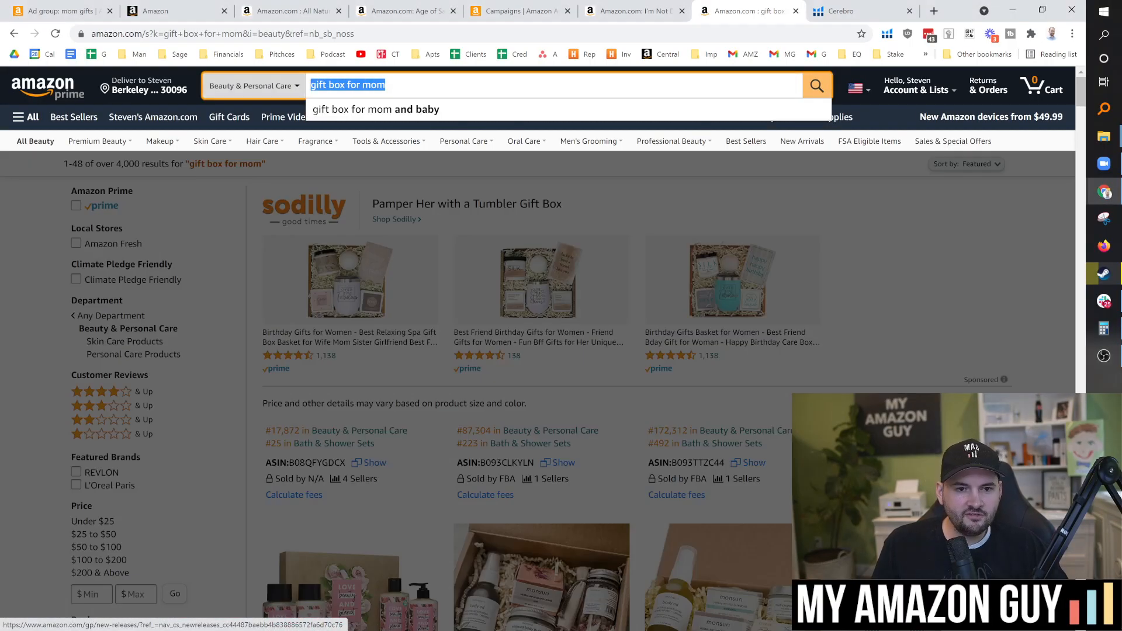
{"action": "scroll", "scroll_direction": "down", "scroll_amount": 3}
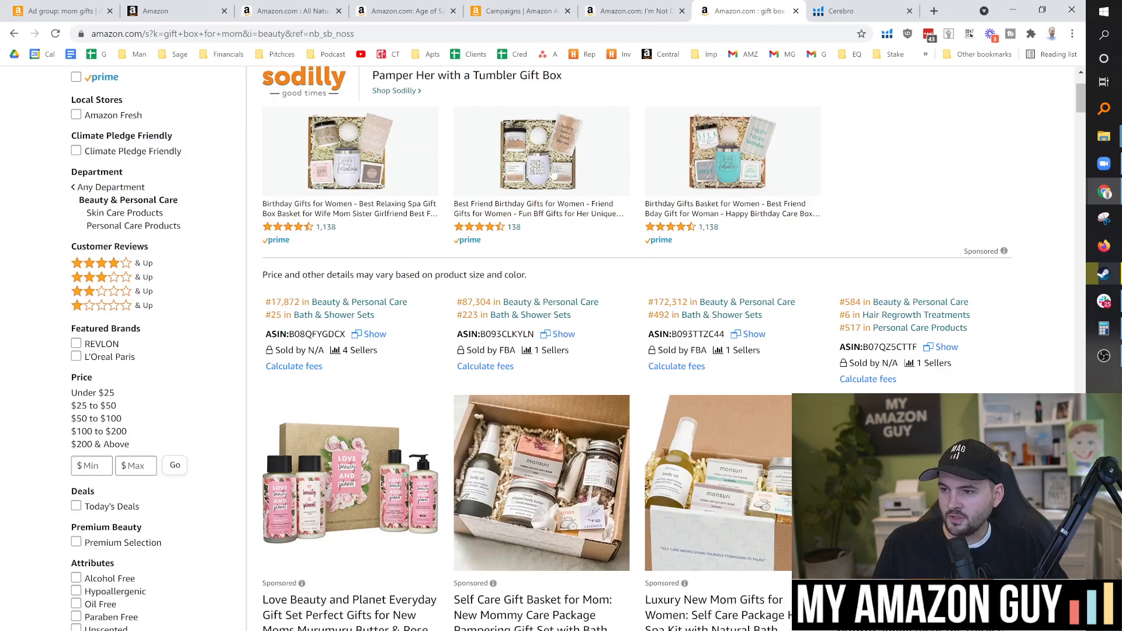
{"action": "scroll", "scroll_direction": "down", "scroll_amount": 3}
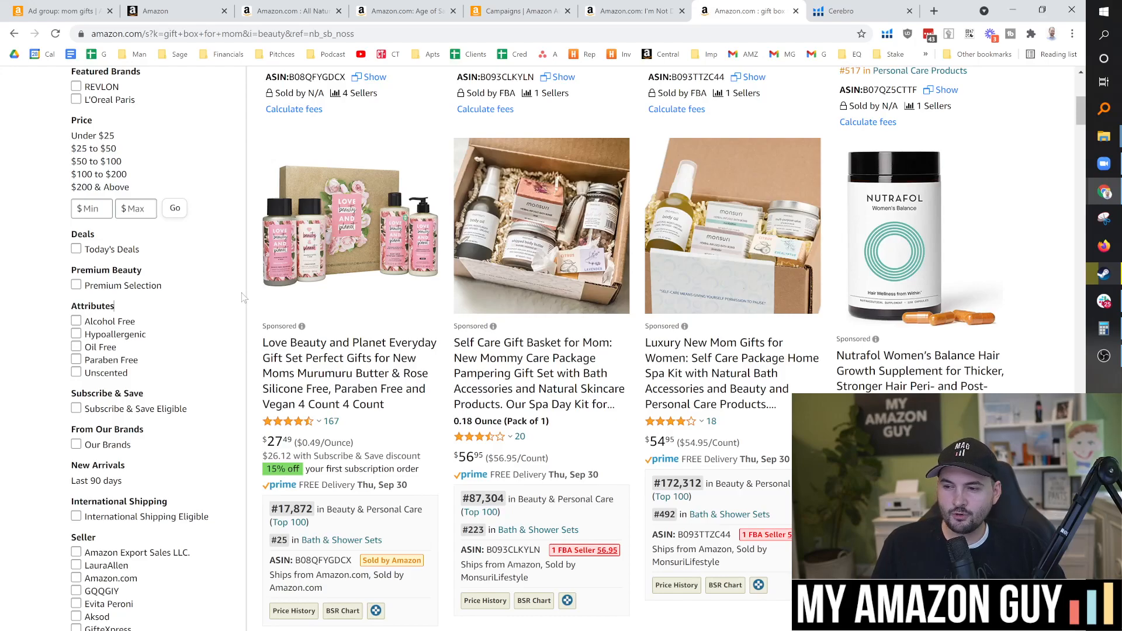
{"action": "mouse_move", "coordinate": [240, 297]}
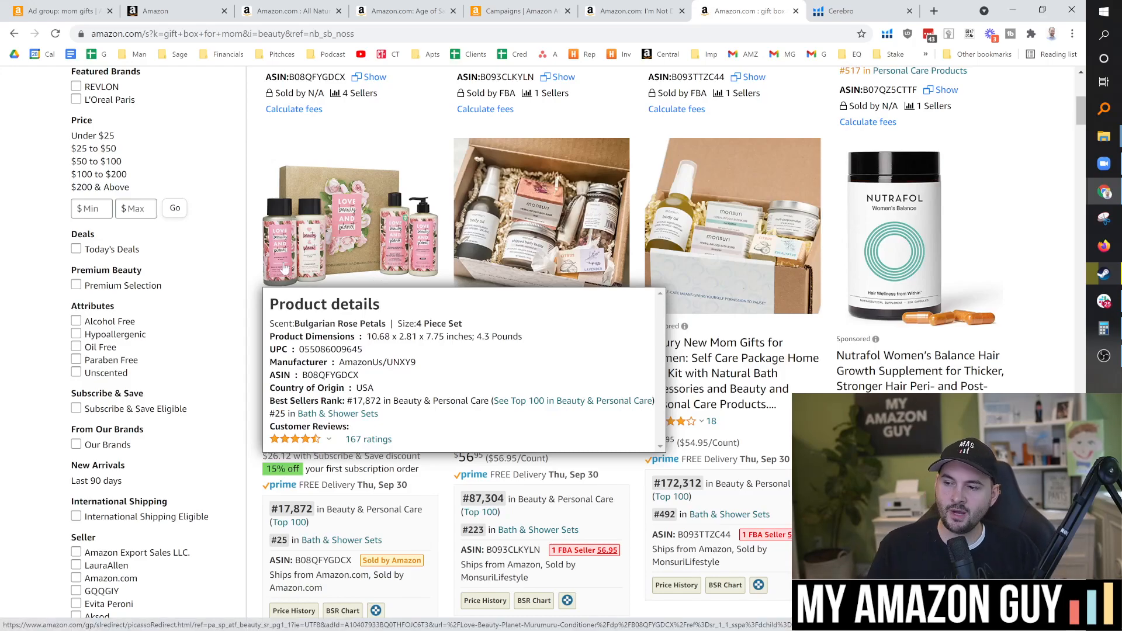
{"action": "mouse_move", "coordinate": [823, 238]}
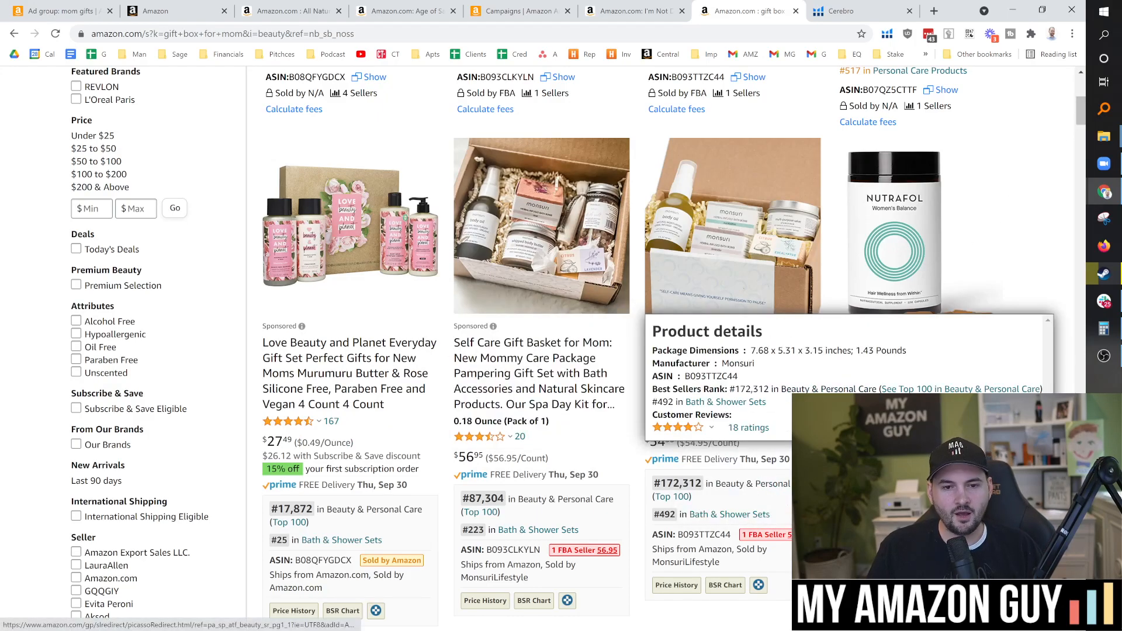
{"action": "scroll", "scroll_direction": "down", "scroll_amount": 3}
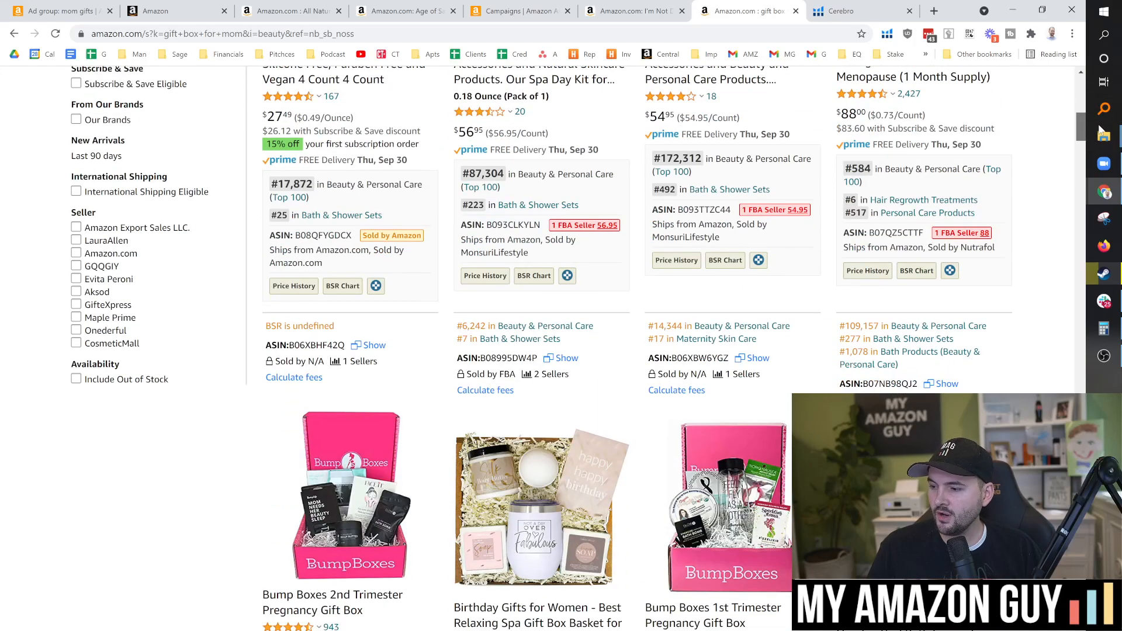
{"action": "scroll", "scroll_direction": "down", "scroll_amount": 3}
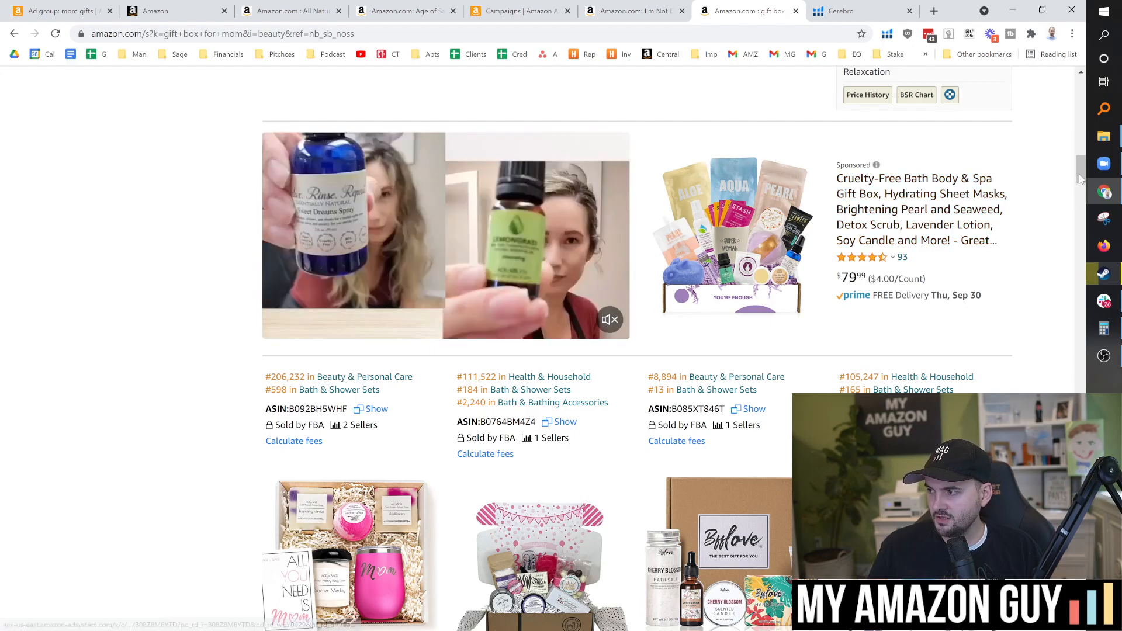
{"action": "scroll", "scroll_direction": "down", "scroll_amount": 3}
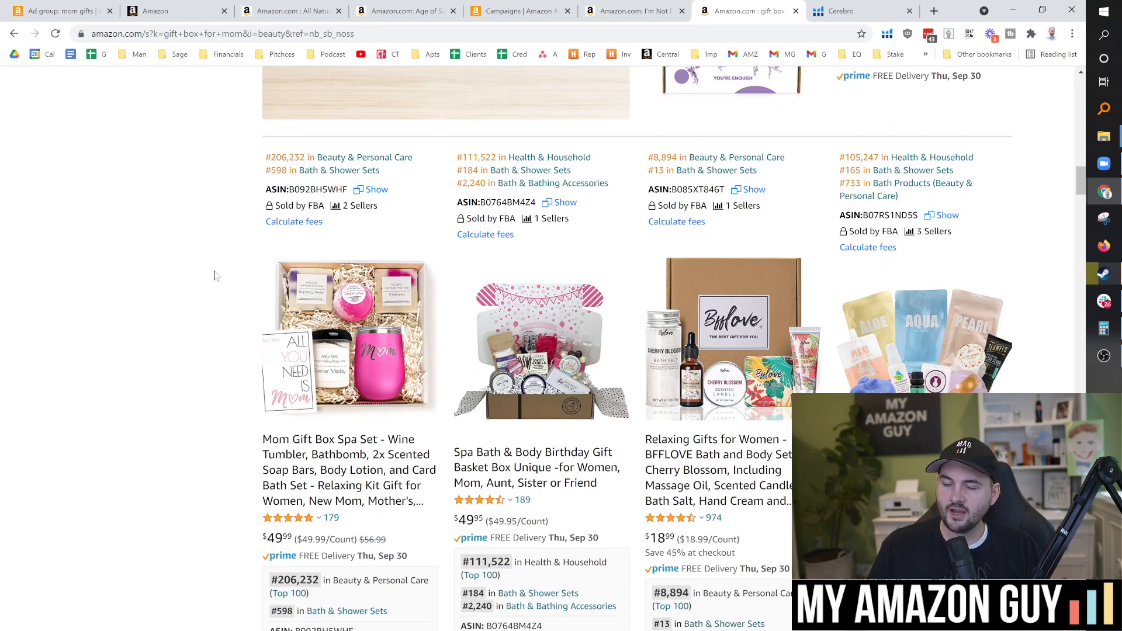
{"action": "scroll", "scroll_direction": "down", "scroll_amount": 3}
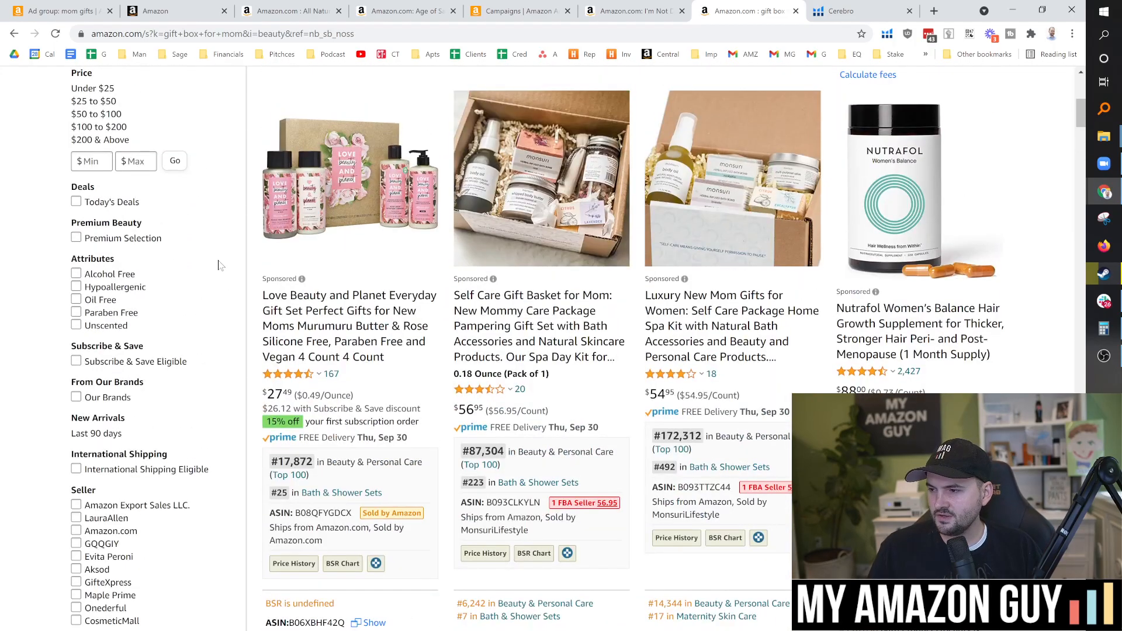
{"action": "scroll", "scroll_direction": "down", "scroll_amount": 3}
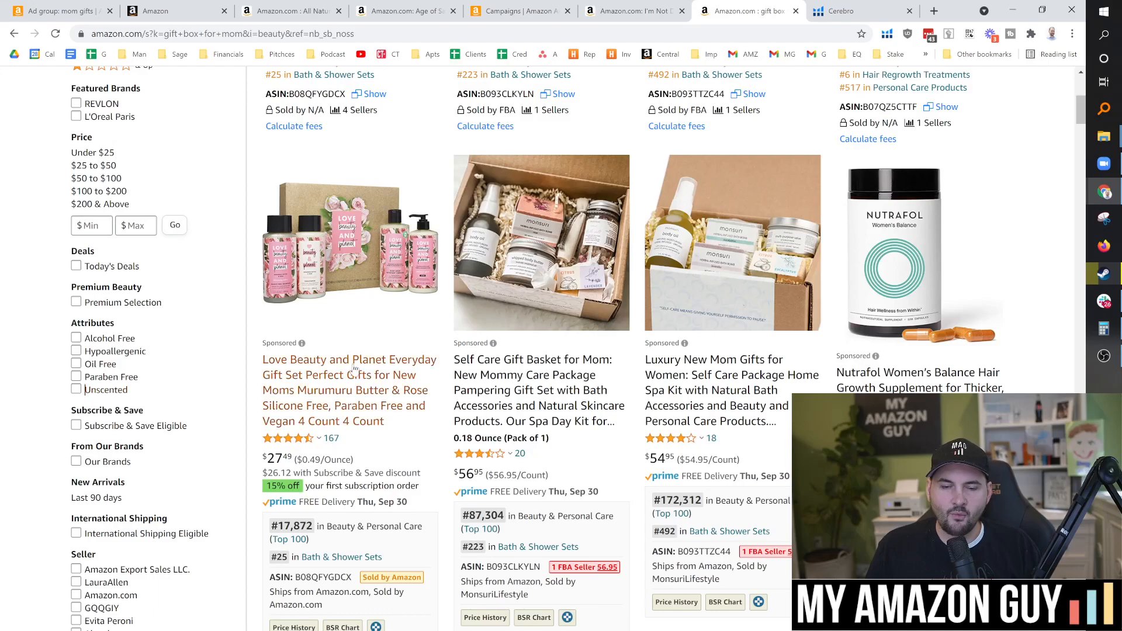
{"action": "scroll", "scroll_direction": "up", "scroll_amount": 3}
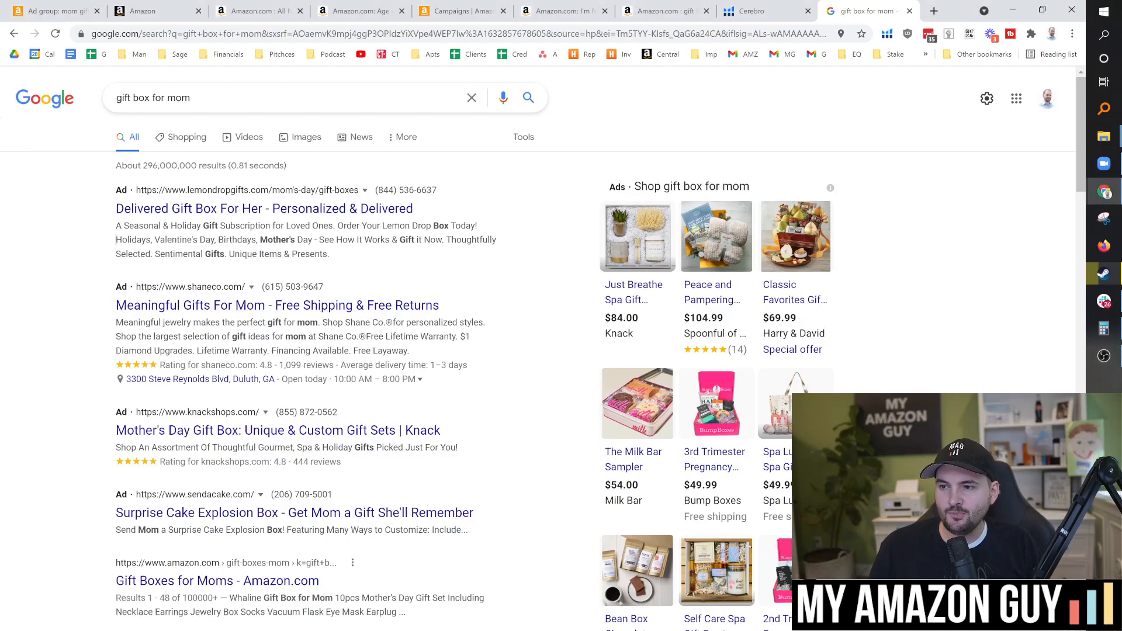
Step: Select the Google search query 'gift box for mom' to review its sponsored shopping ads
{"action": "triple_click", "coordinate": [152, 99]}
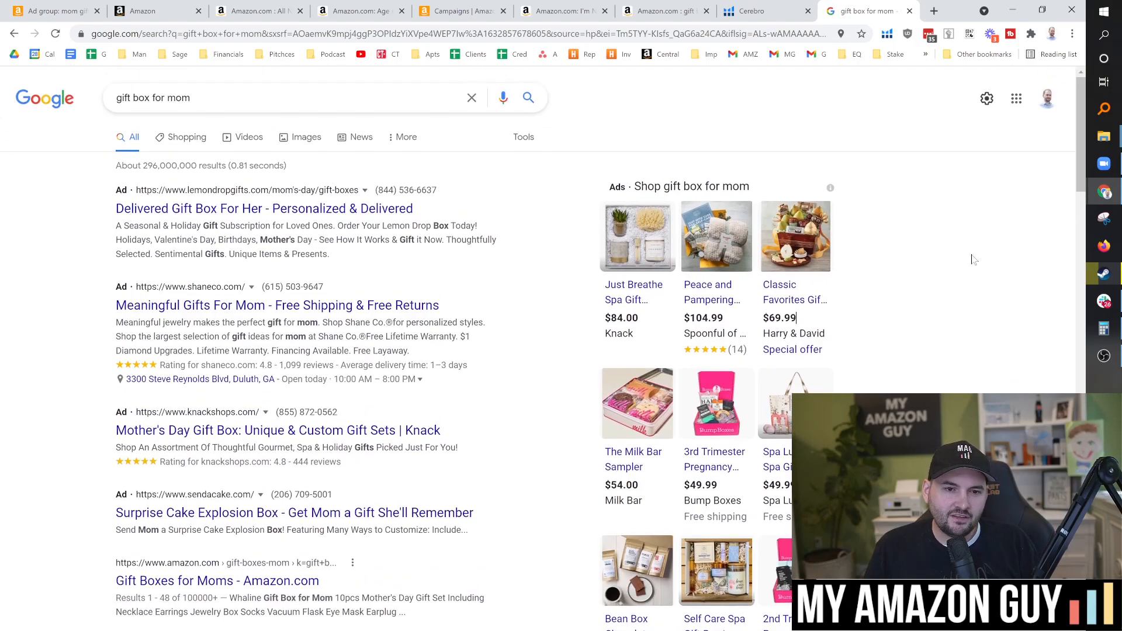
{"action": "mouse_move", "coordinate": [940, 272]}
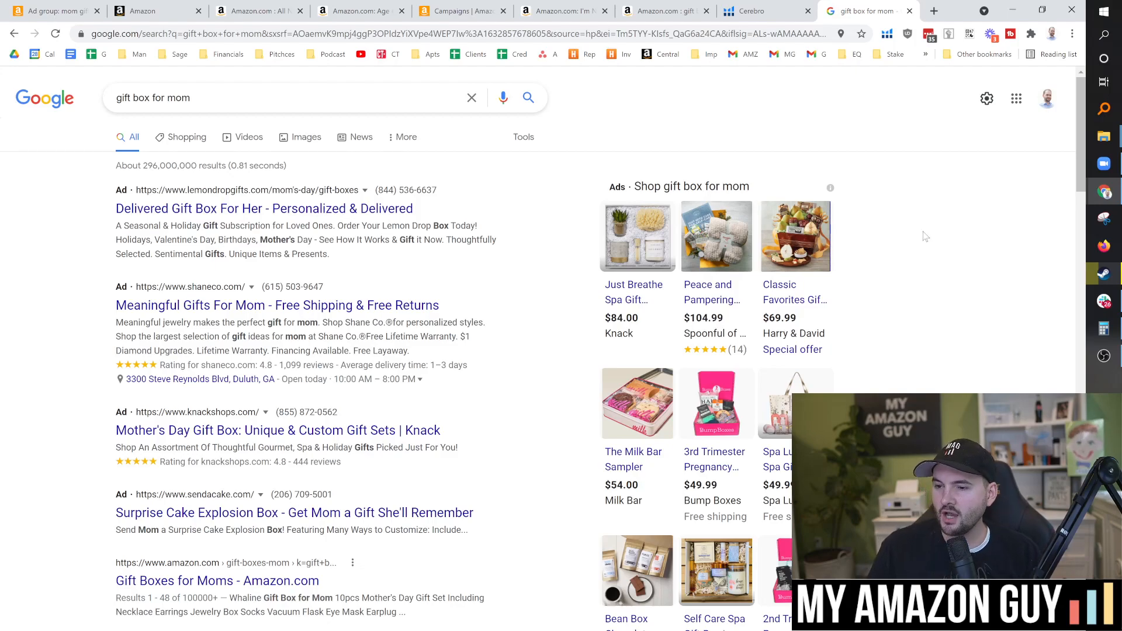
{"action": "mouse_move", "coordinate": [922, 231]}
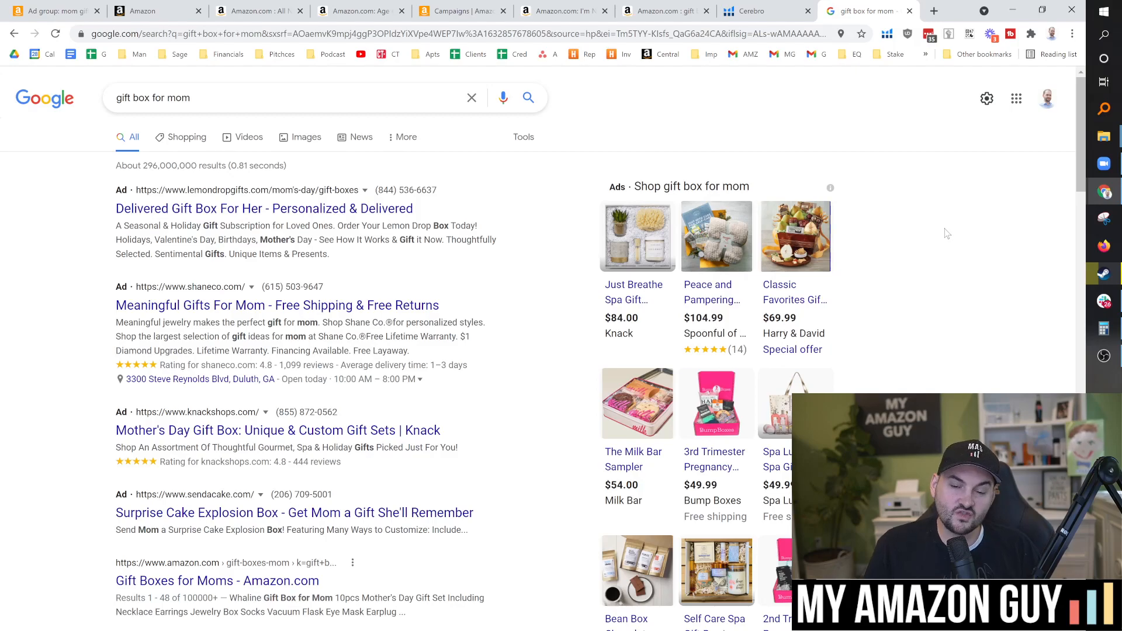
{"action": "mouse_move", "coordinate": [943, 239]}
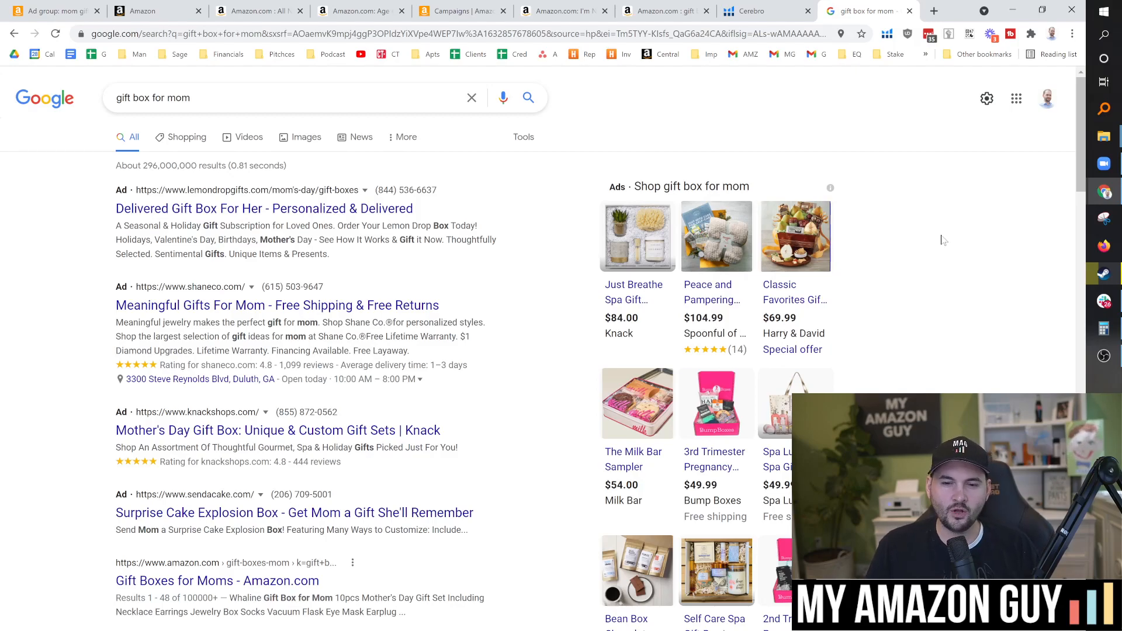
{"action": "mouse_move", "coordinate": [941, 247]}
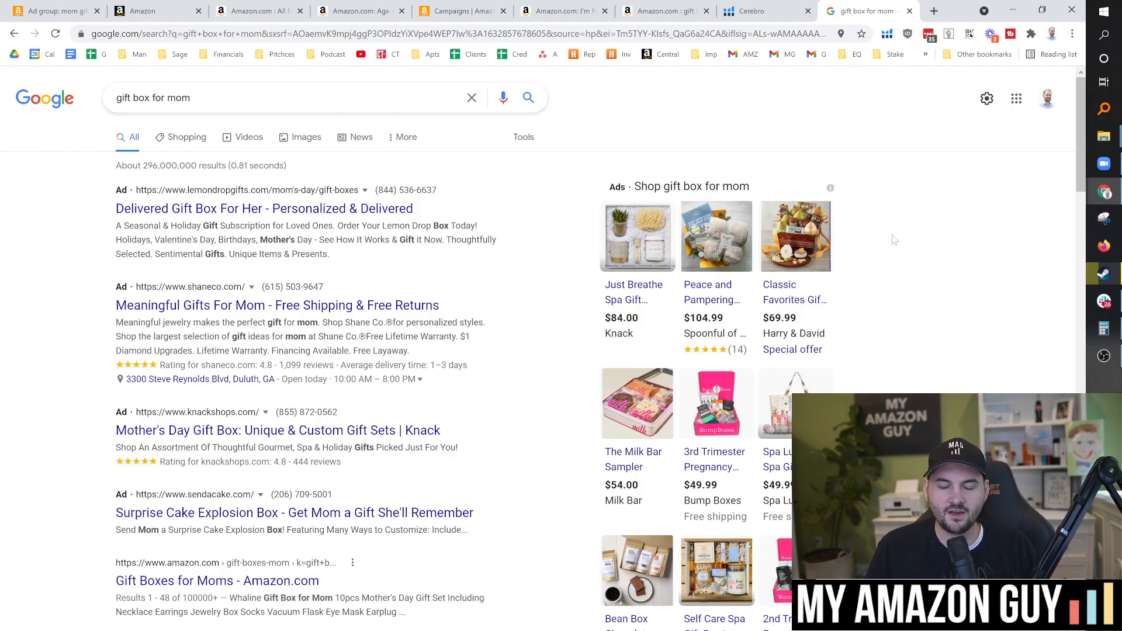
{"action": "mouse_move", "coordinate": [909, 250]}
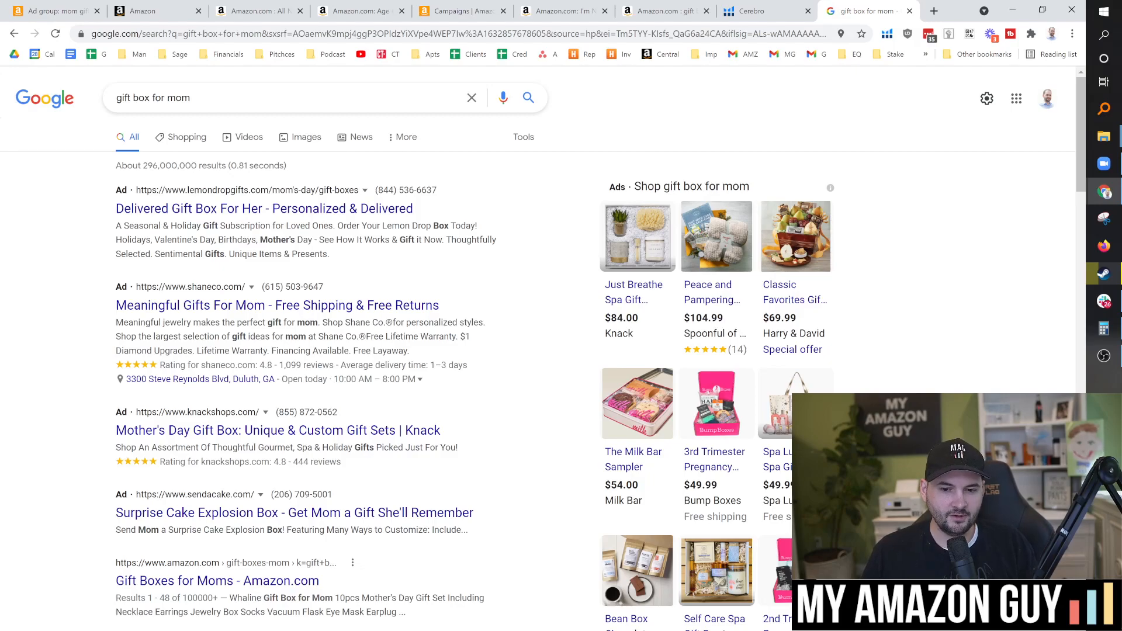
Step: Switch to the Campaign Builder's 'Choose your campaign type' page
{"action": "left_click", "coordinate": [50, 11]}
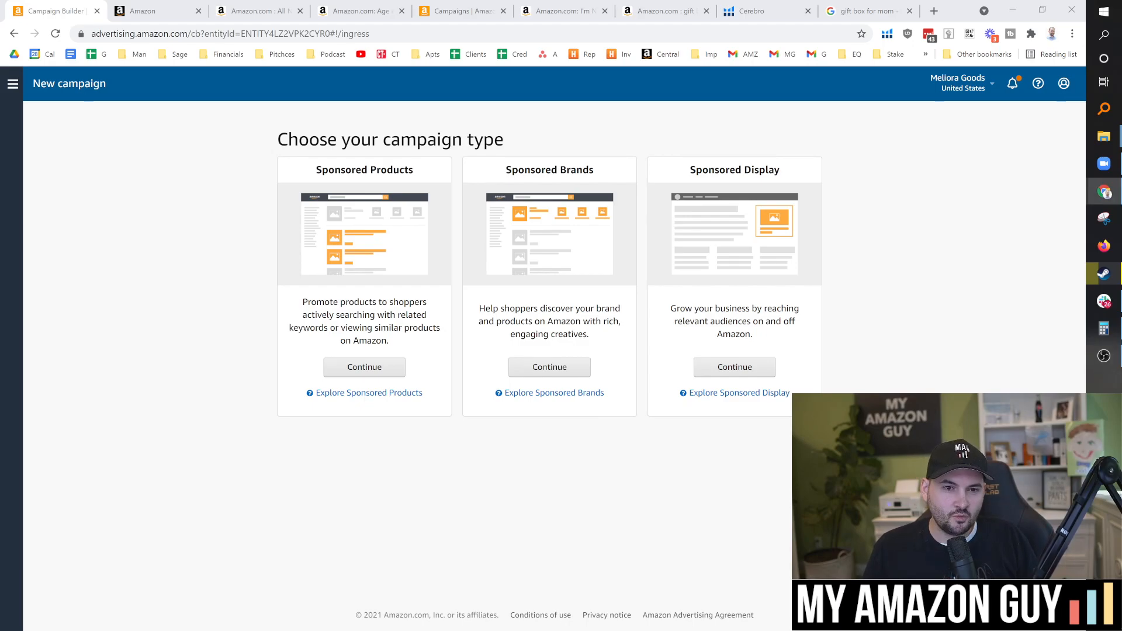
{"action": "mouse_move", "coordinate": [523, 251]}
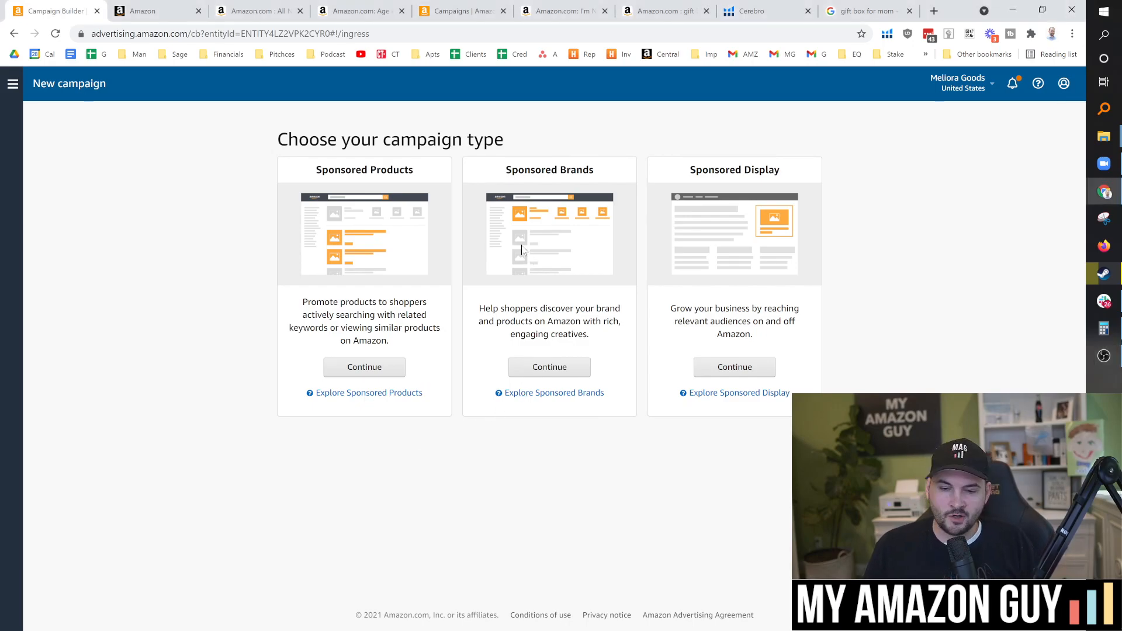
{"action": "mouse_move", "coordinate": [526, 233]}
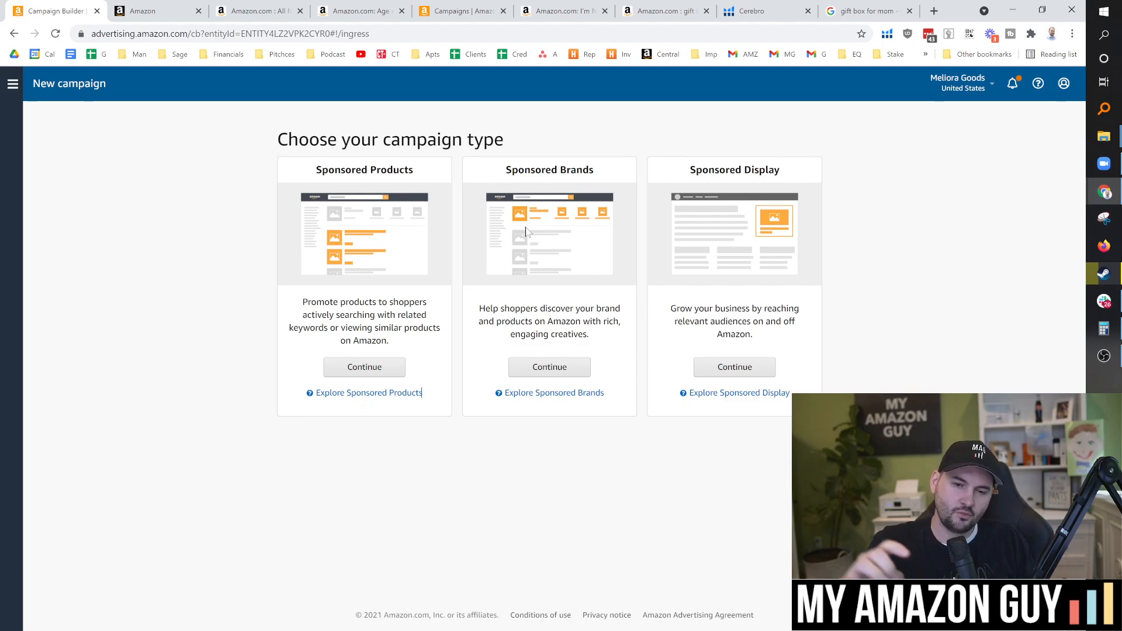
{"action": "mouse_move", "coordinate": [422, 240]}
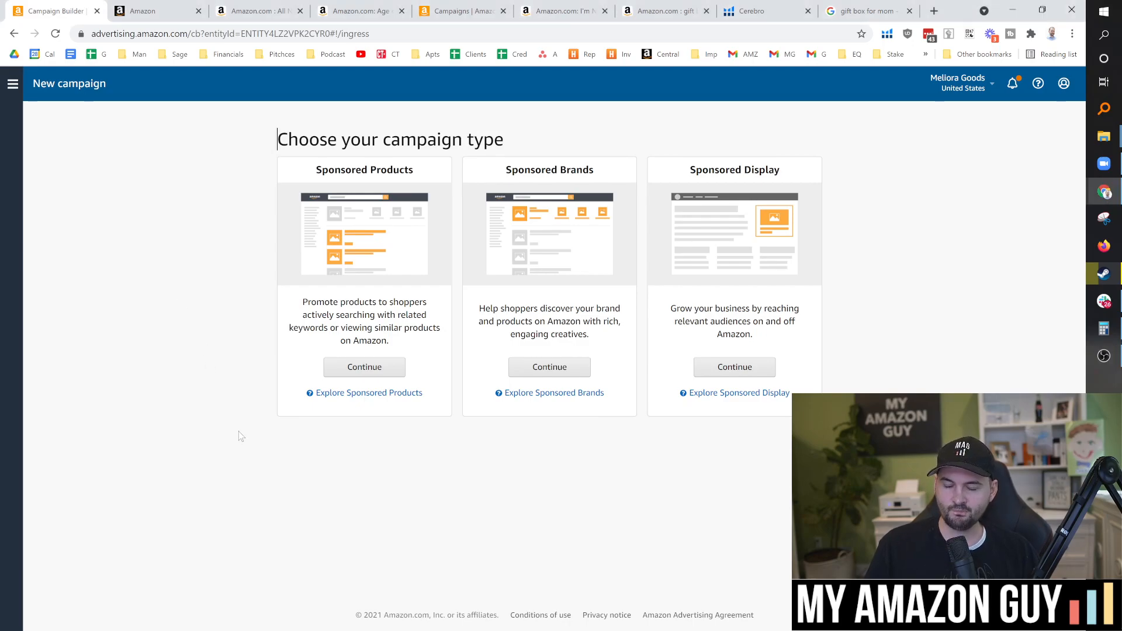
{"action": "mouse_move", "coordinate": [291, 432]}
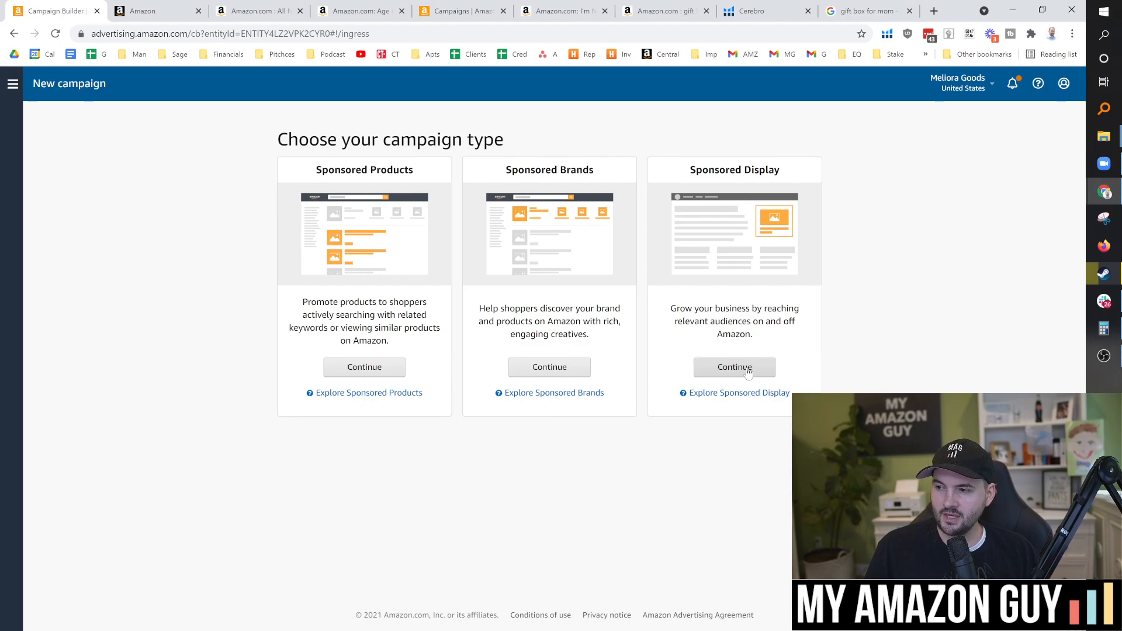
{"action": "mouse_move", "coordinate": [549, 367]}
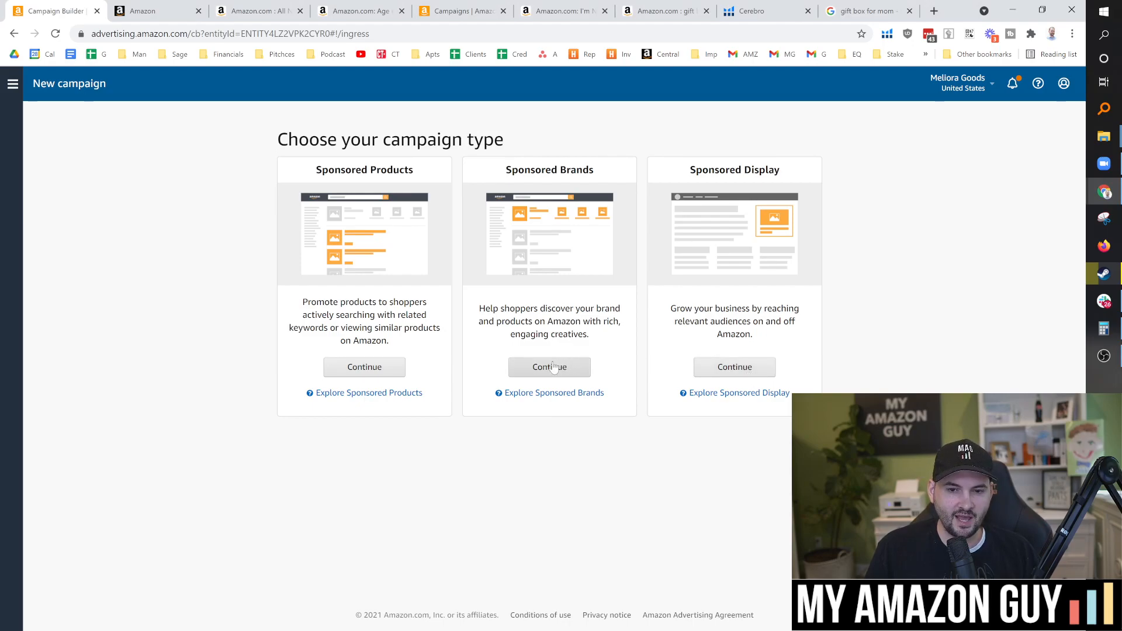
{"action": "mouse_move", "coordinate": [608, 362]}
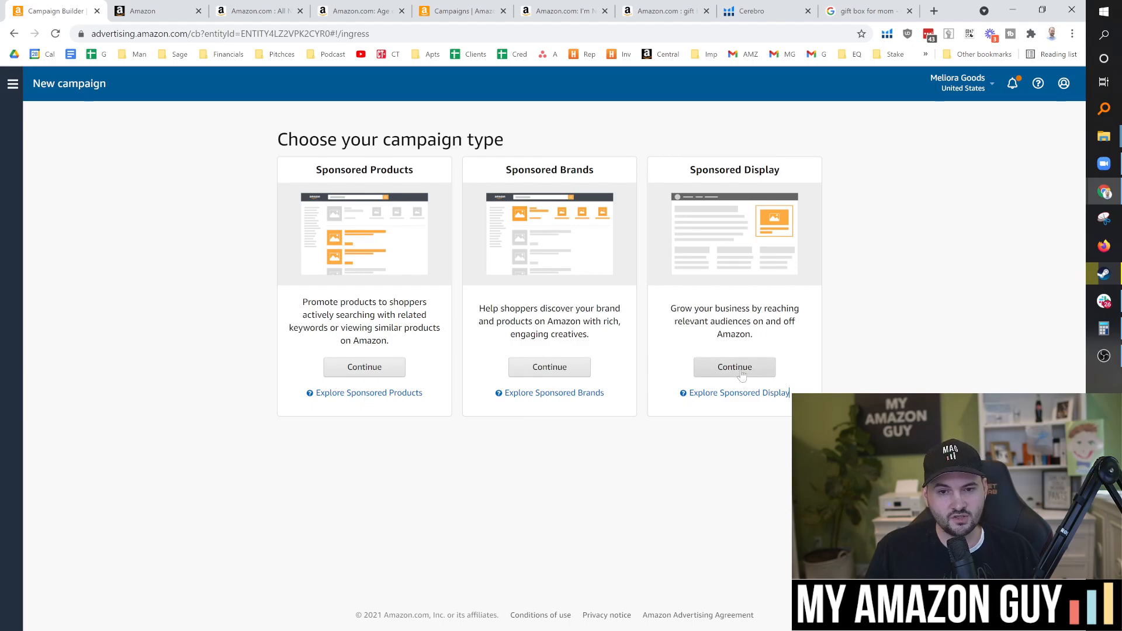
Step: Begin a Sponsored Display campaign with Audiences targeting and scroll to the views remarketing and Amazon audiences options
{"action": "left_click", "coordinate": [734, 367]}
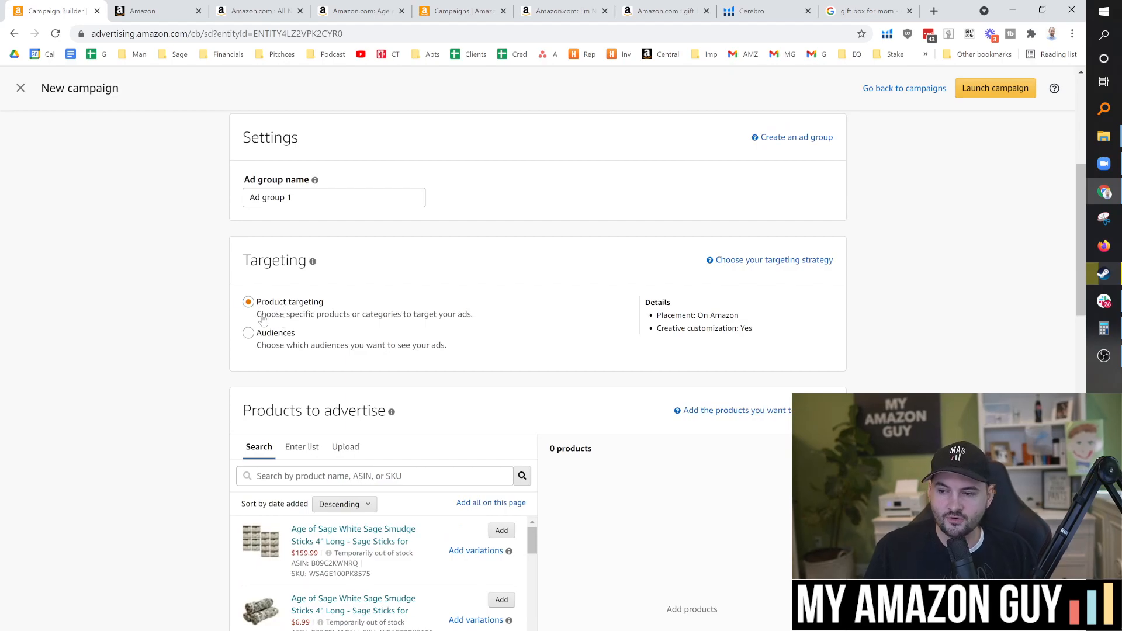
{"action": "mouse_move", "coordinate": [221, 259]}
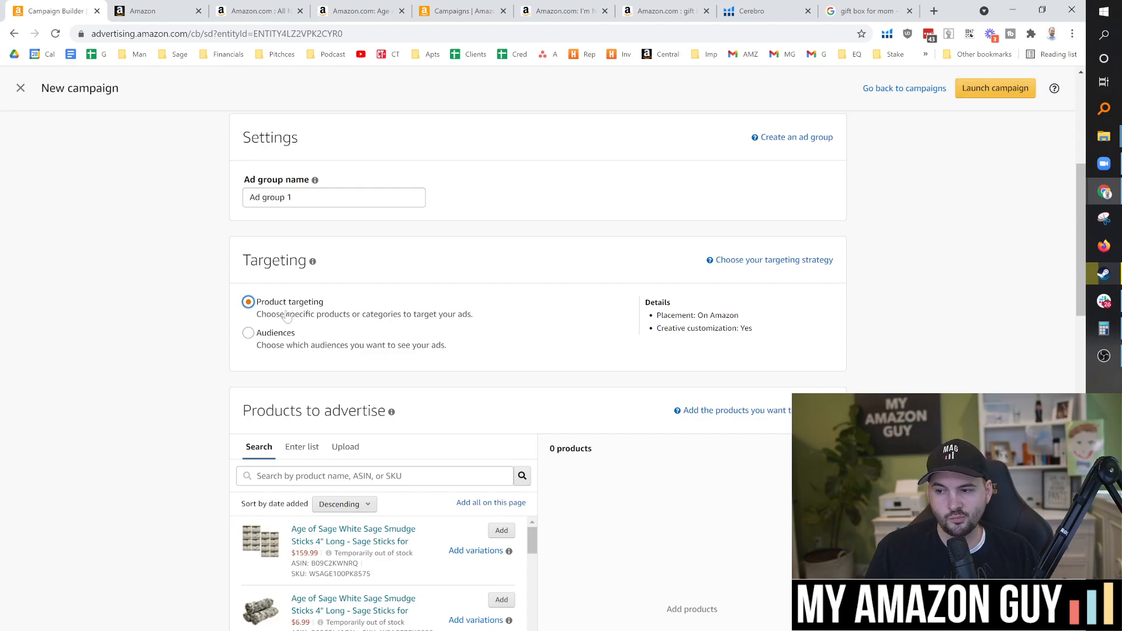
{"action": "left_click", "coordinate": [248, 332]}
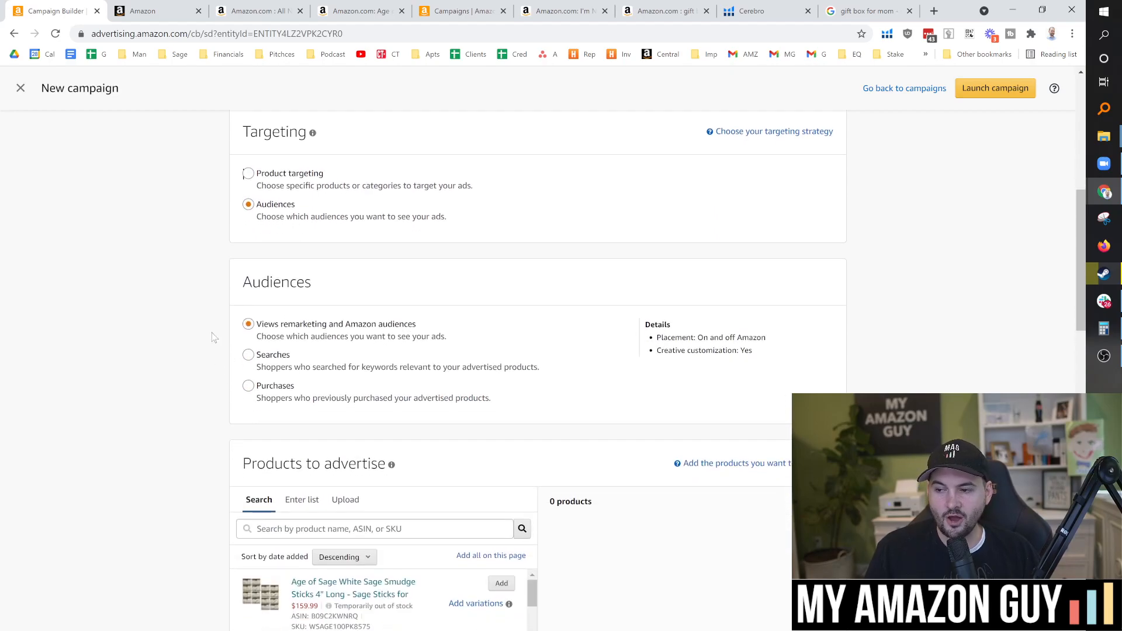
{"action": "scroll", "scroll_direction": "down", "scroll_amount": 3}
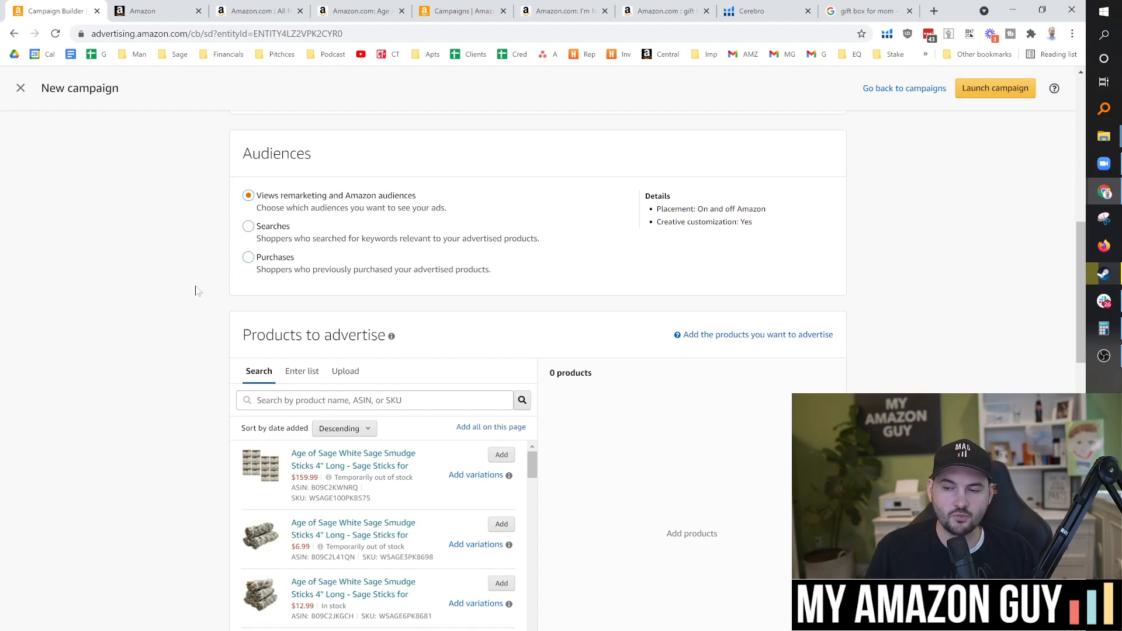
{"action": "scroll", "scroll_direction": "down", "scroll_amount": 3}
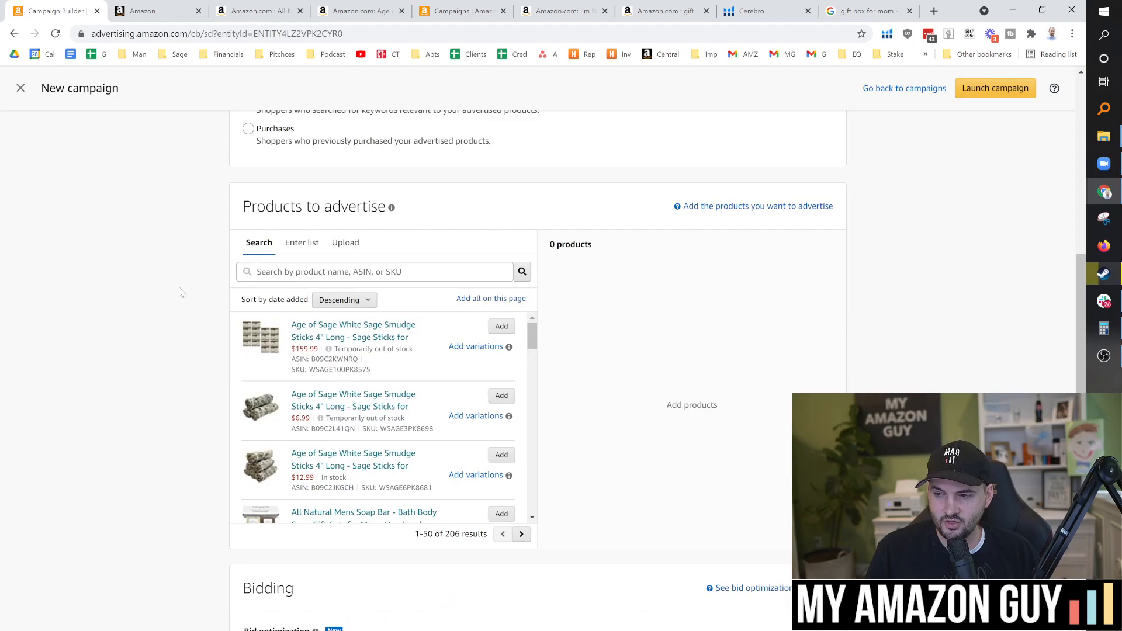
{"action": "scroll", "scroll_direction": "down", "scroll_amount": 3}
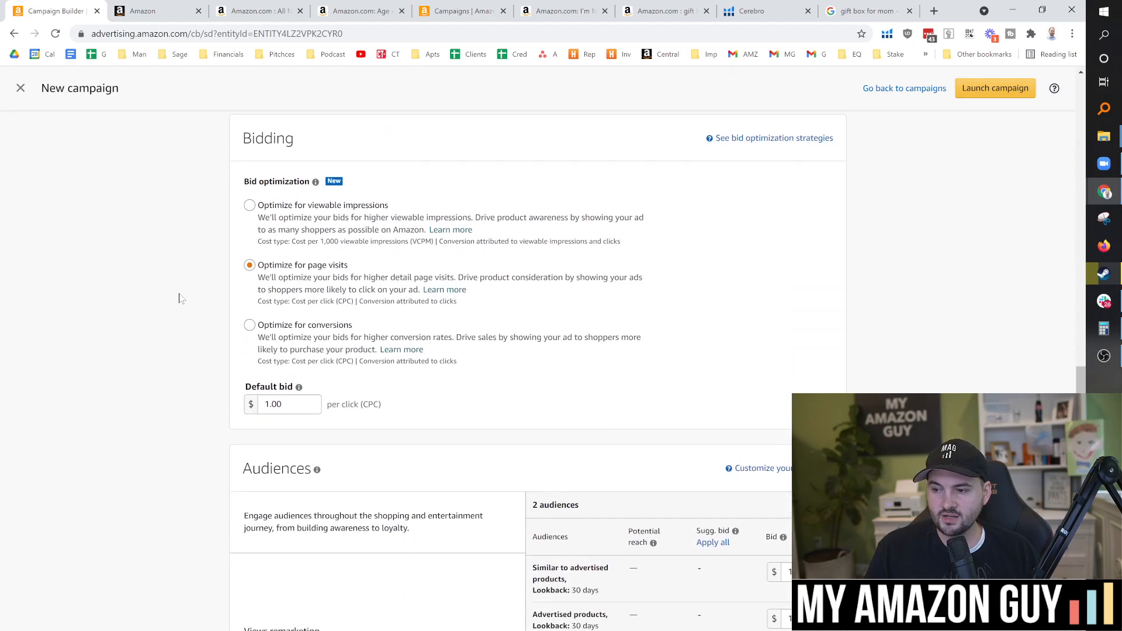
{"action": "scroll", "scroll_direction": "down", "scroll_amount": 3}
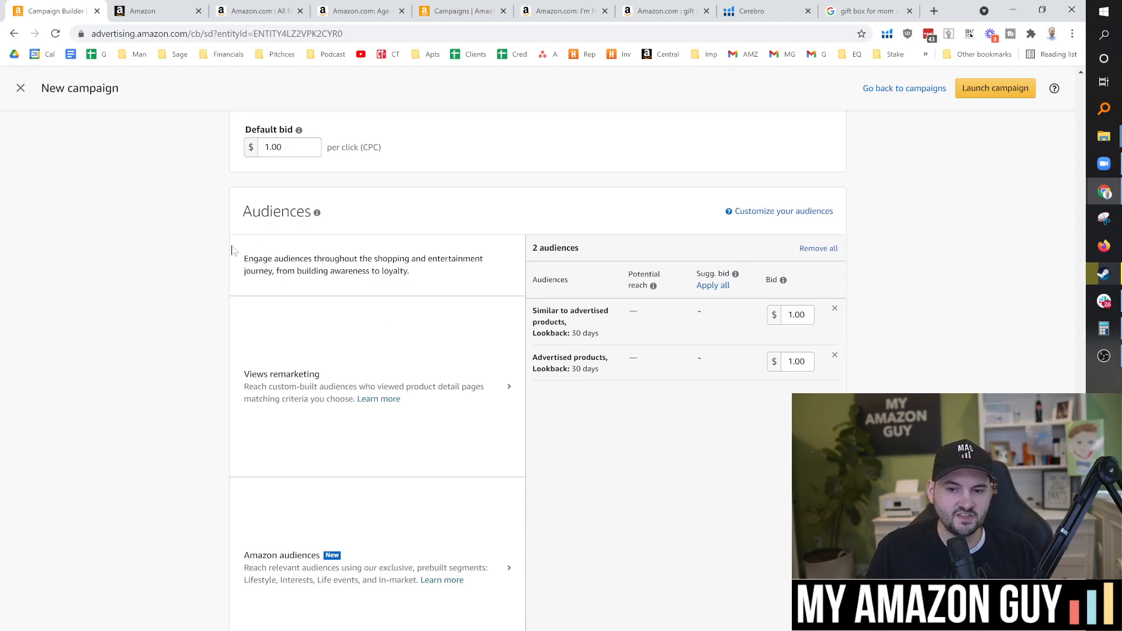
{"action": "scroll", "scroll_direction": "down", "scroll_amount": 3}
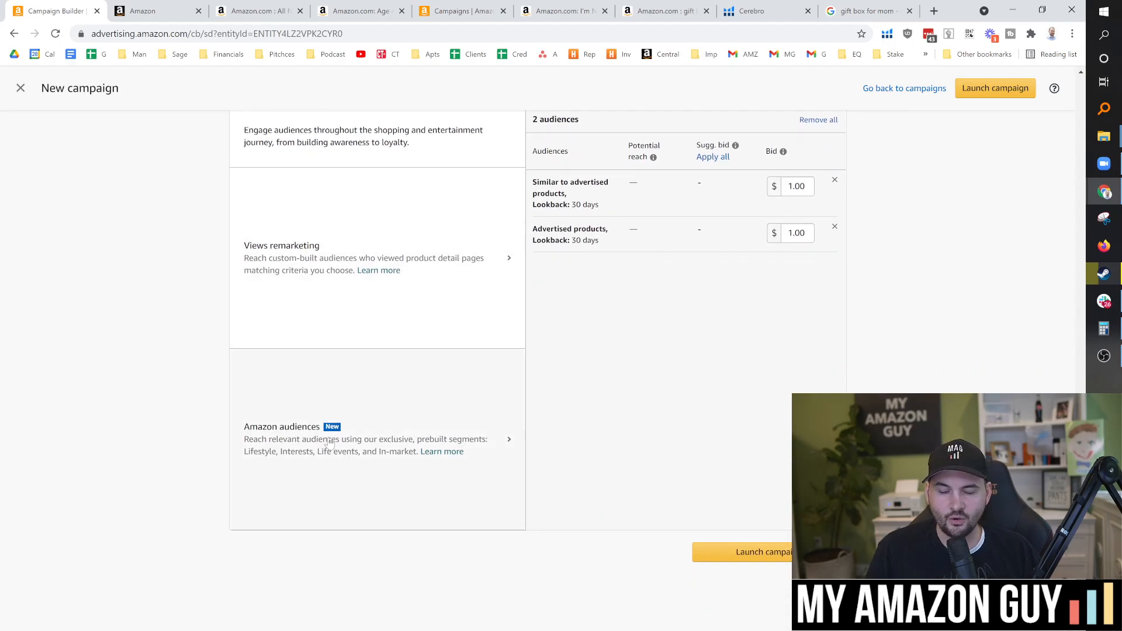
{"action": "scroll", "scroll_direction": "down", "scroll_amount": 3}
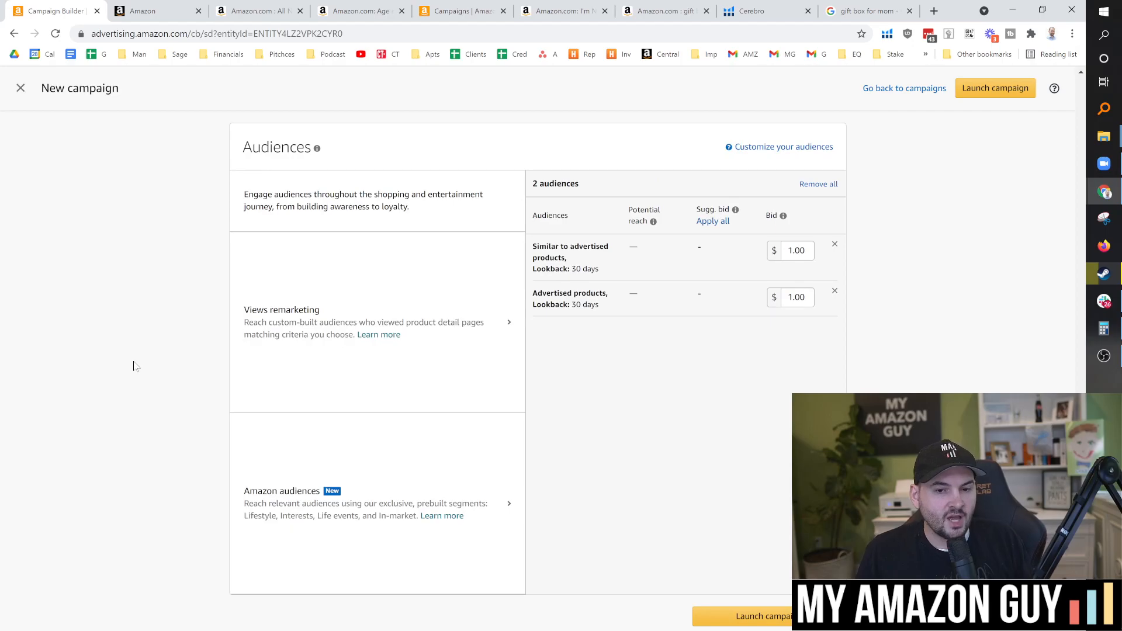
{"action": "mouse_move", "coordinate": [217, 330]}
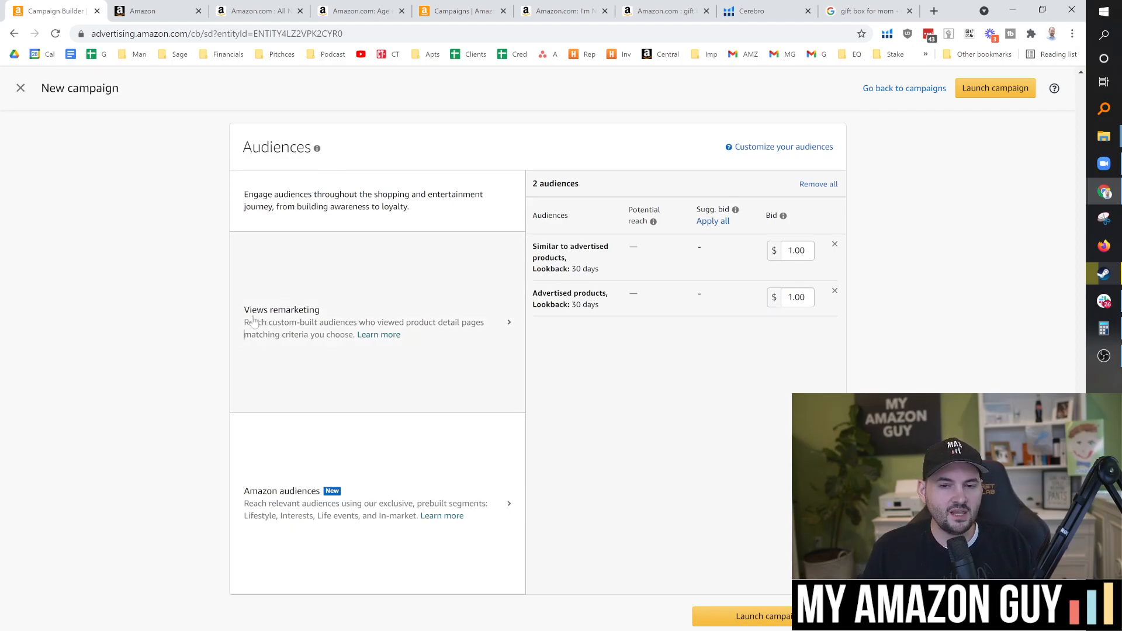
{"action": "mouse_move", "coordinate": [232, 372]}
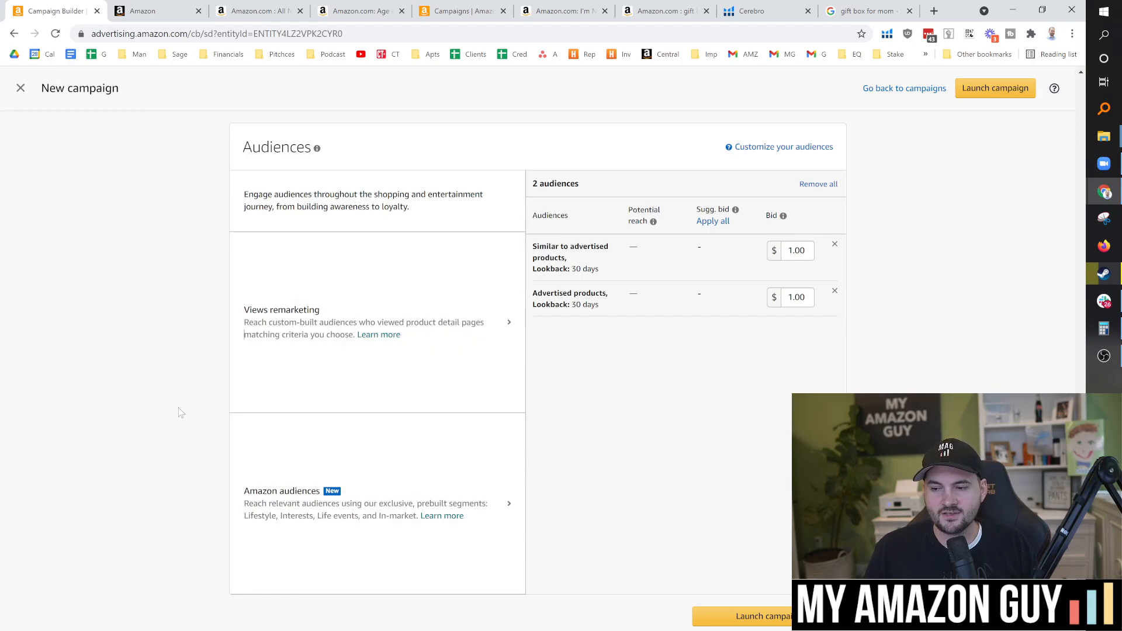
{"action": "mouse_move", "coordinate": [164, 341]}
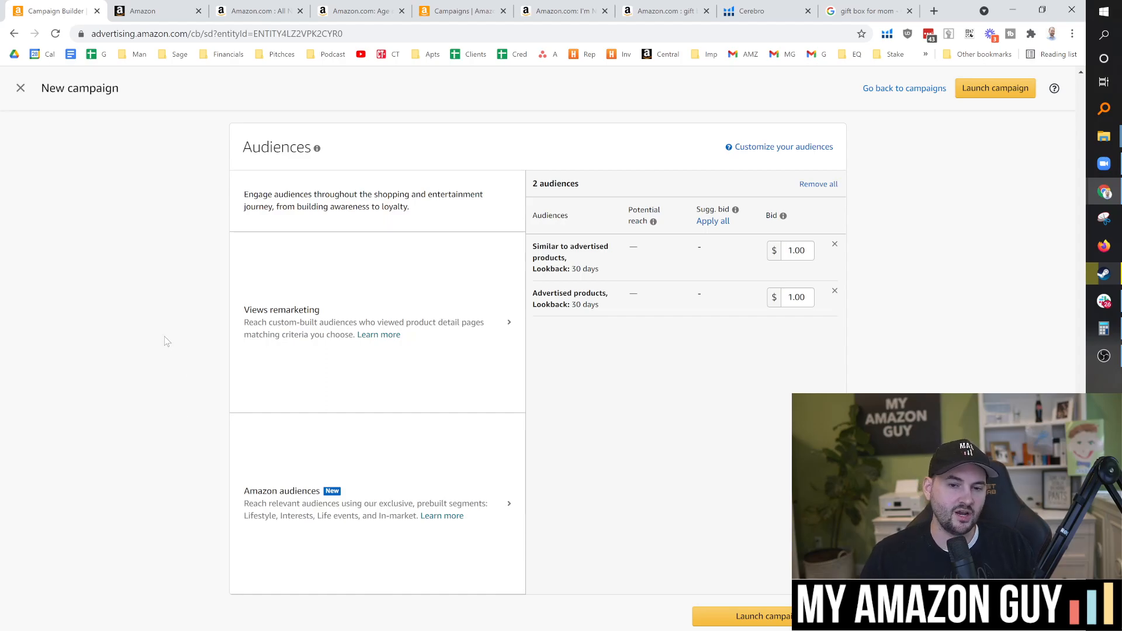
{"action": "mouse_move", "coordinate": [152, 338]}
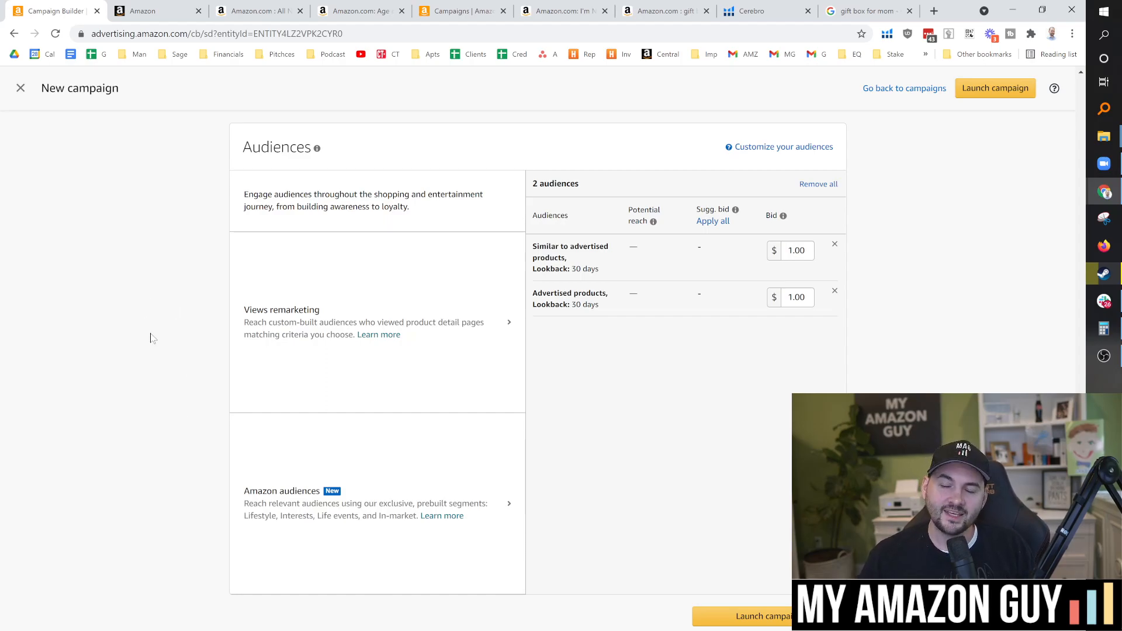
{"action": "mouse_move", "coordinate": [125, 301]}
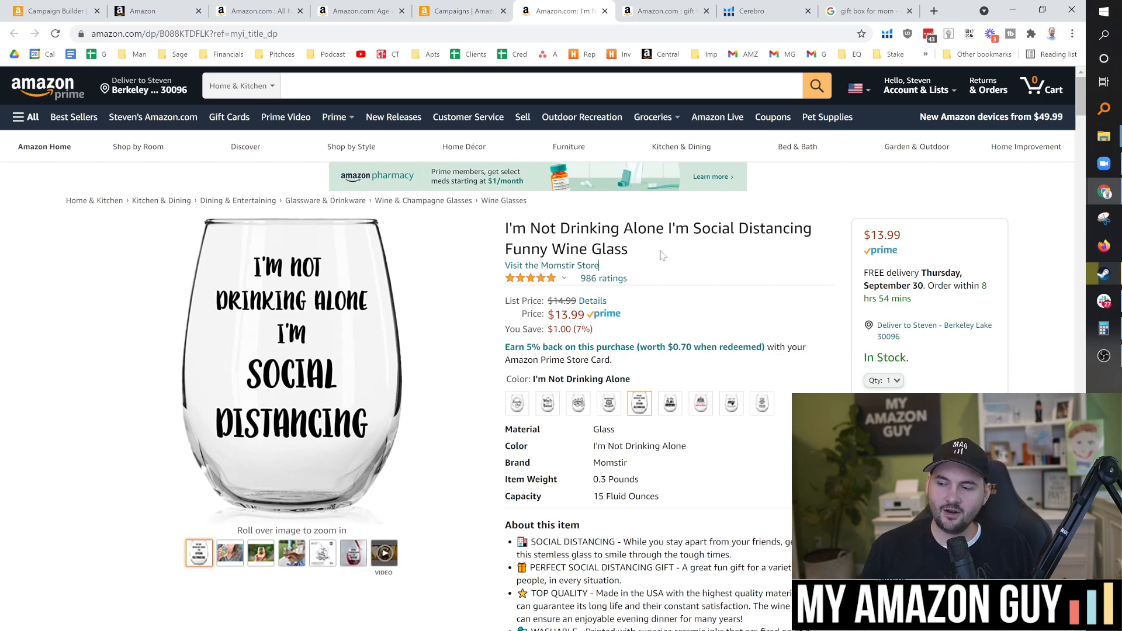
{"action": "mouse_move", "coordinate": [286, 307]}
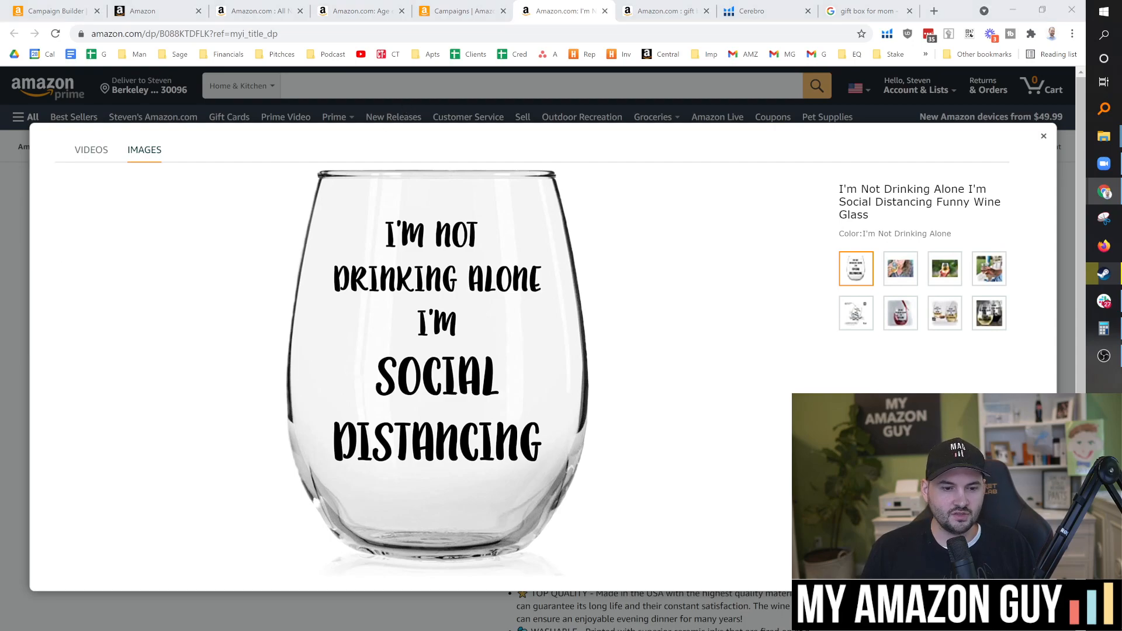
Step: Leave the wine glass listing tab and land on the myamazonguy.com home page
{"action": "left_click", "coordinate": [563, 10]}
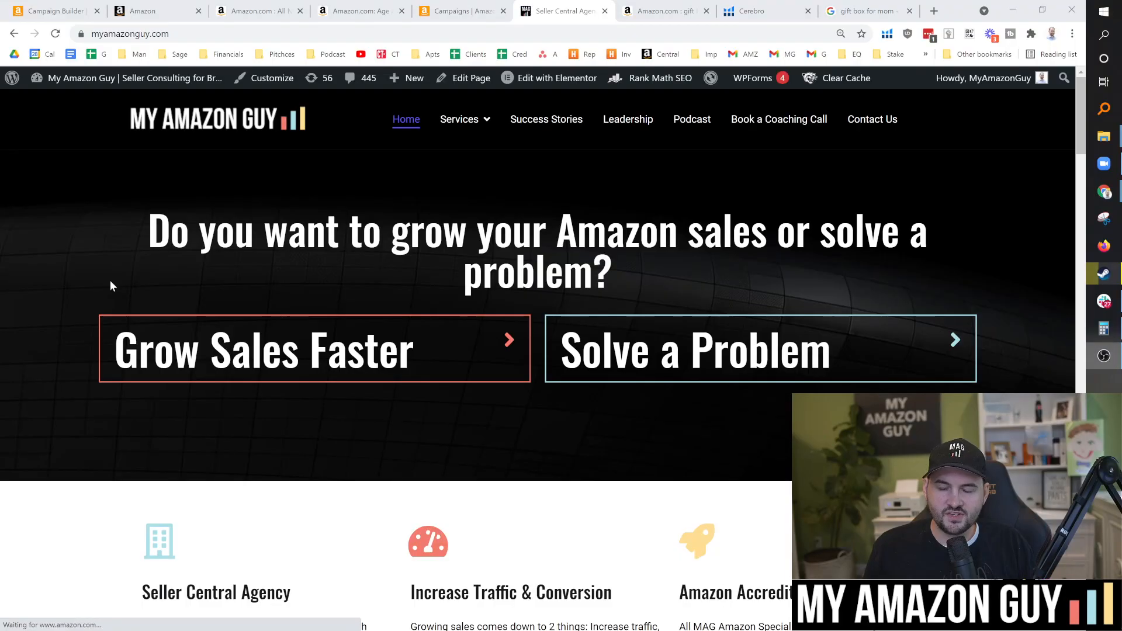
Step: Navigate via Services to the Full Service Management page showing the Process graphic
{"action": "left_click", "coordinate": [458, 120]}
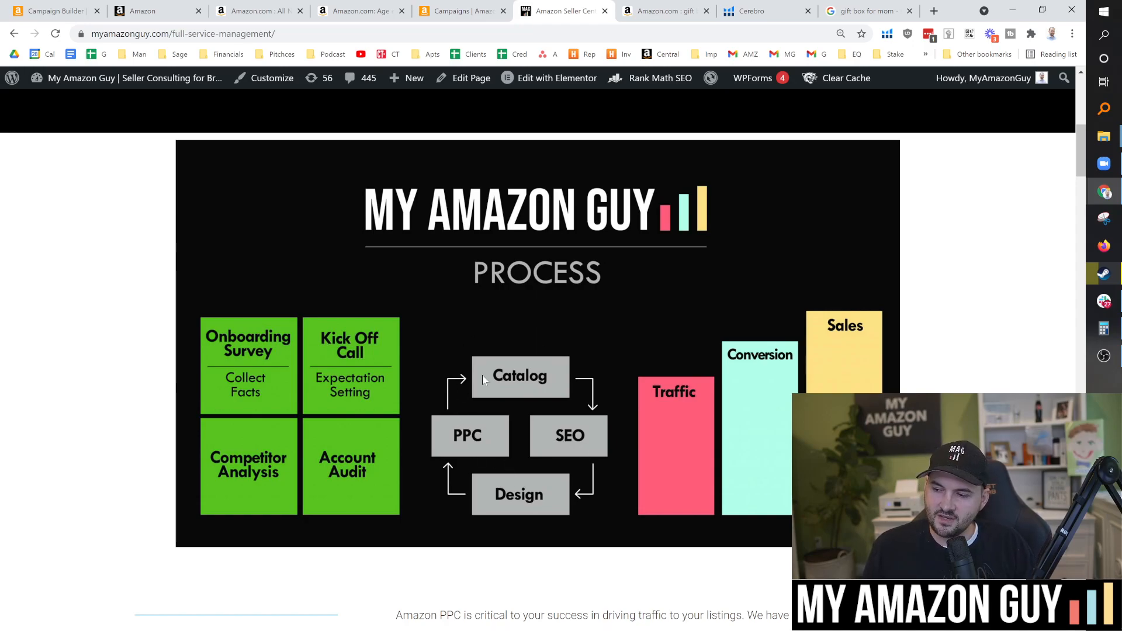
{"action": "mouse_move", "coordinate": [491, 400]}
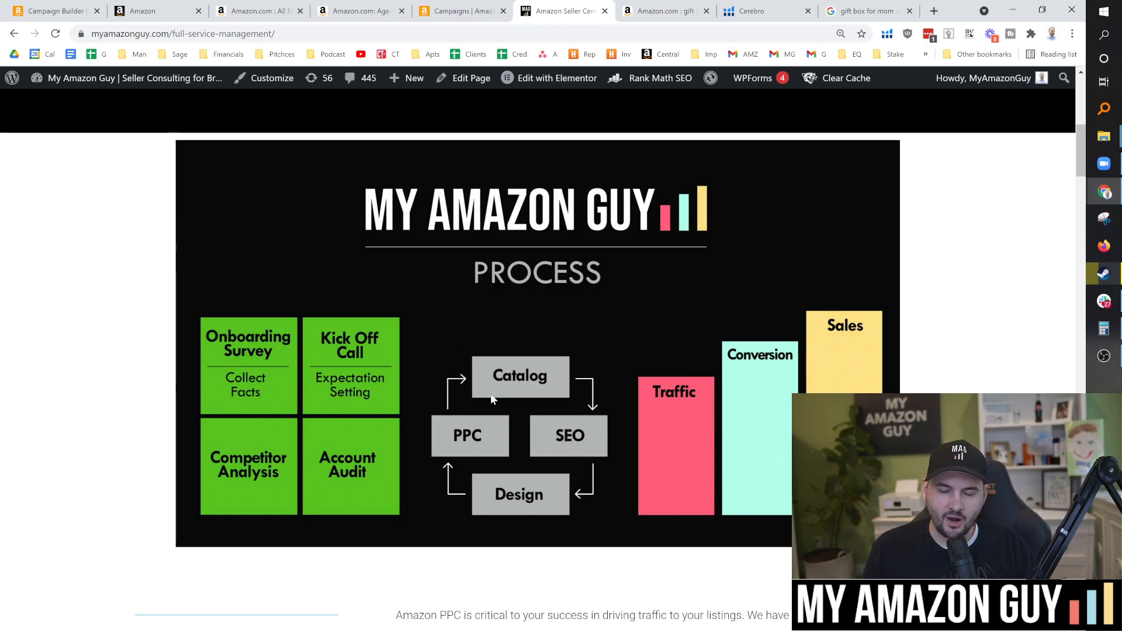